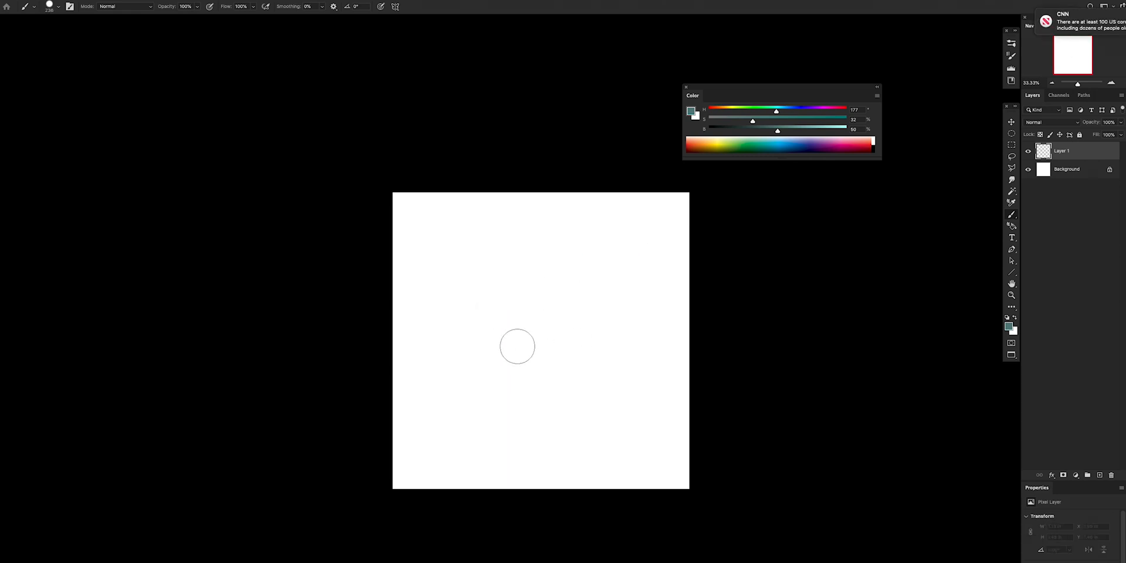
Paint a wide test teal stroke on the canvas, then erase all the teal marks
click(505, 359)
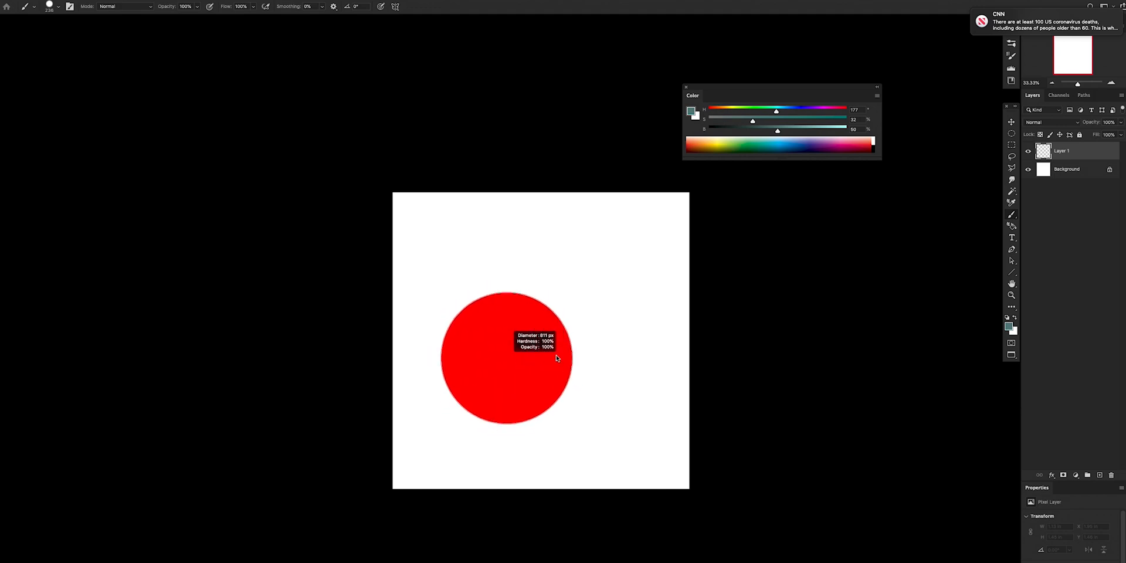
key(ctrl+z)
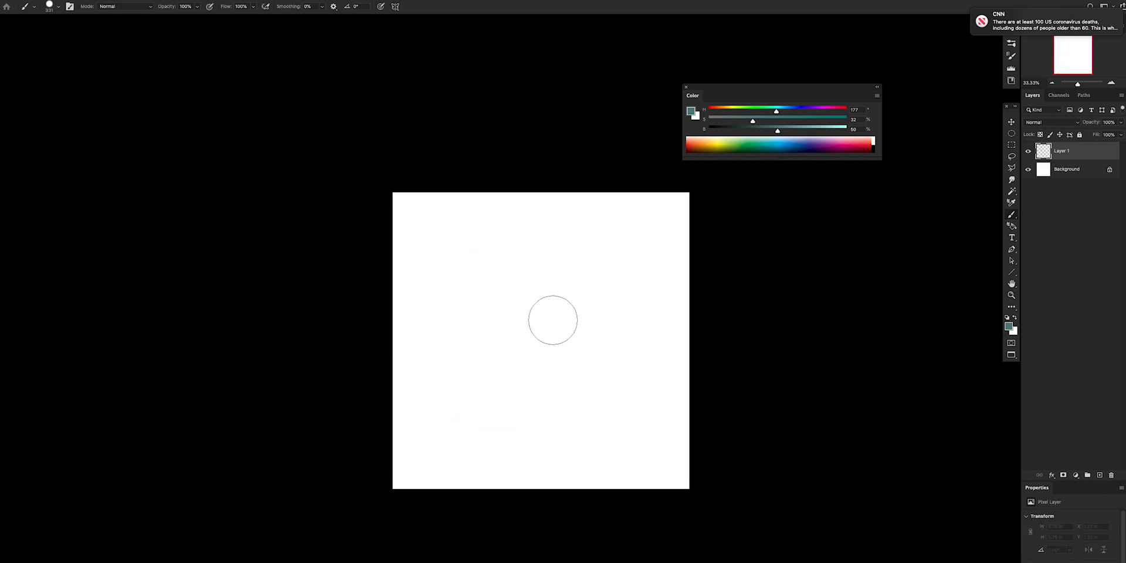
mouse_move(538, 342)
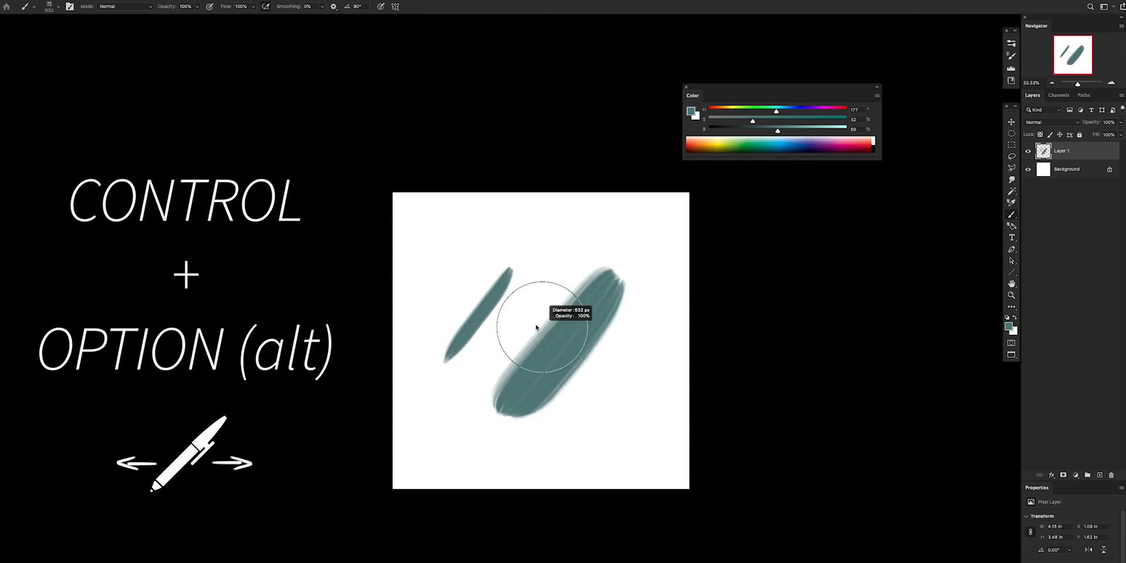
drag(559, 248, 510, 403)
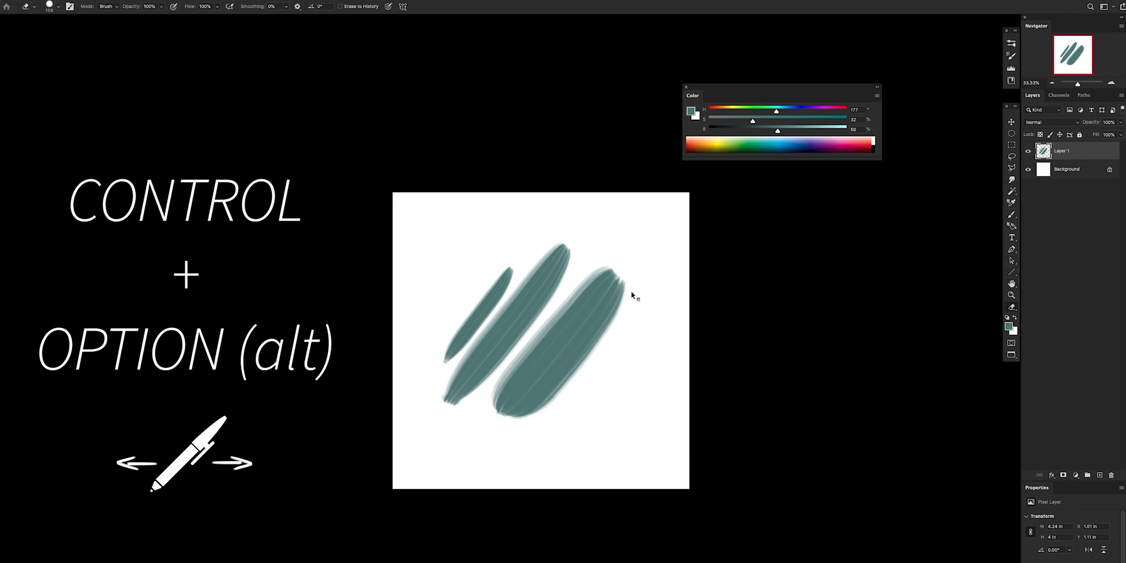
drag(596, 287, 534, 403)
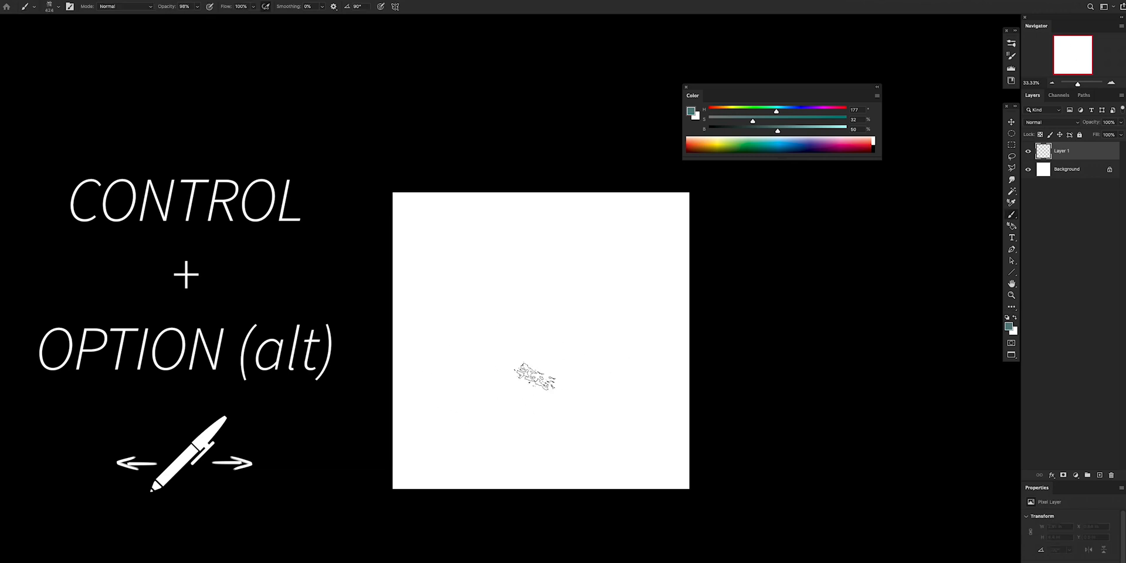
drag(534, 377, 502, 348)
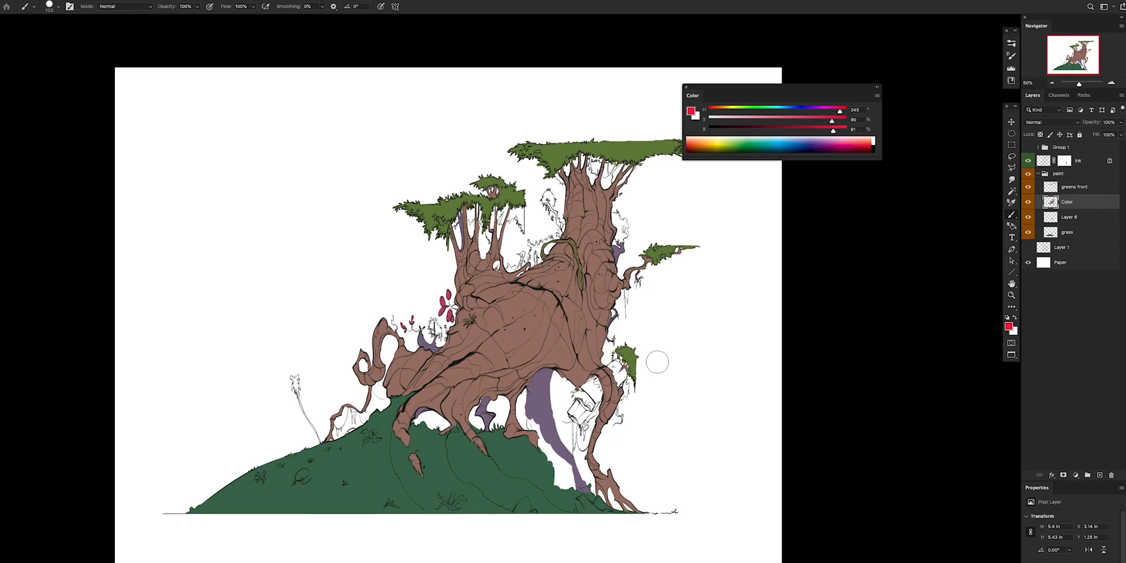
mouse_move(703, 352)
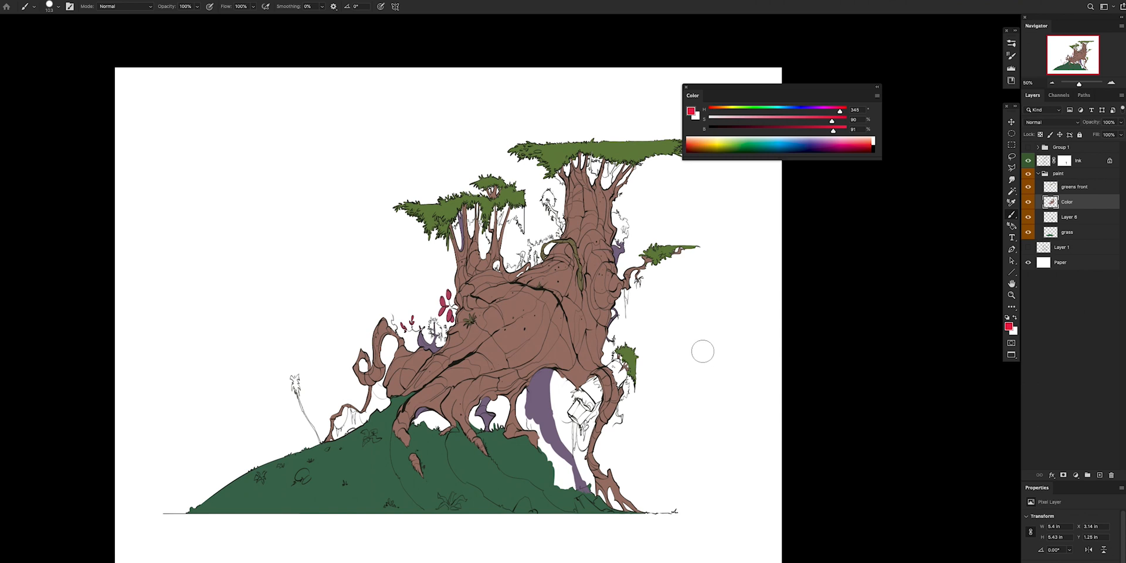
mouse_move(683, 363)
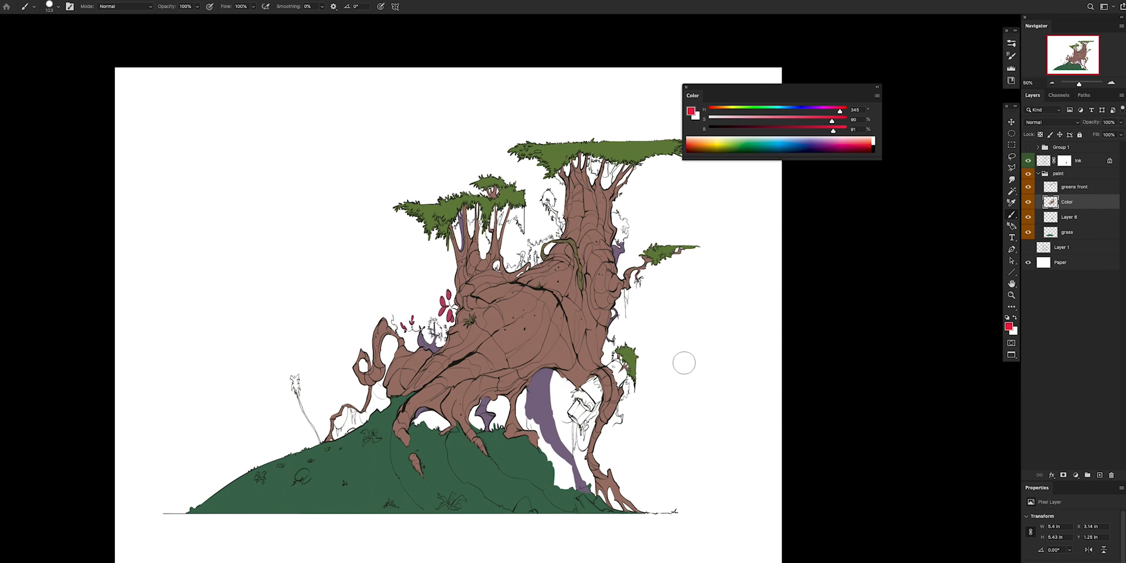
mouse_move(684, 364)
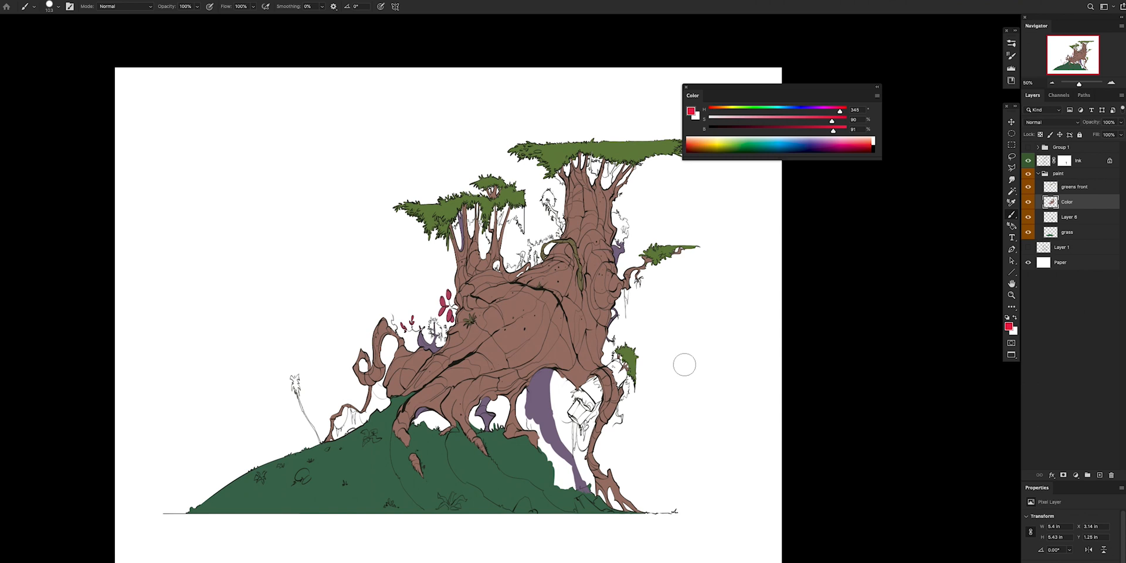
Add empty Layer 7 above Color and clip it to the Color layer
click(1098, 475)
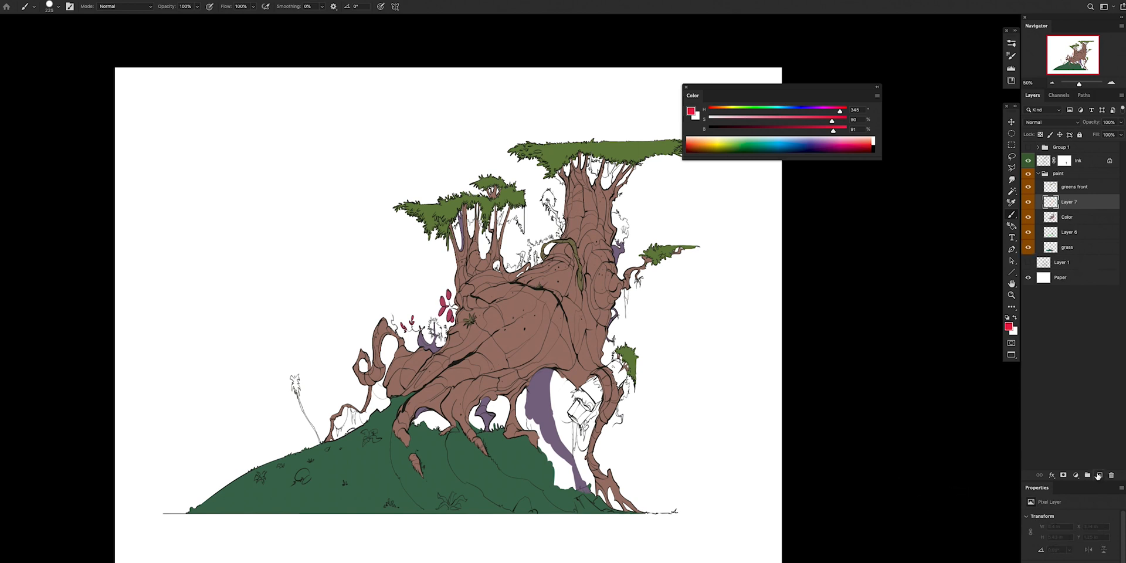
right_click(1068, 201)
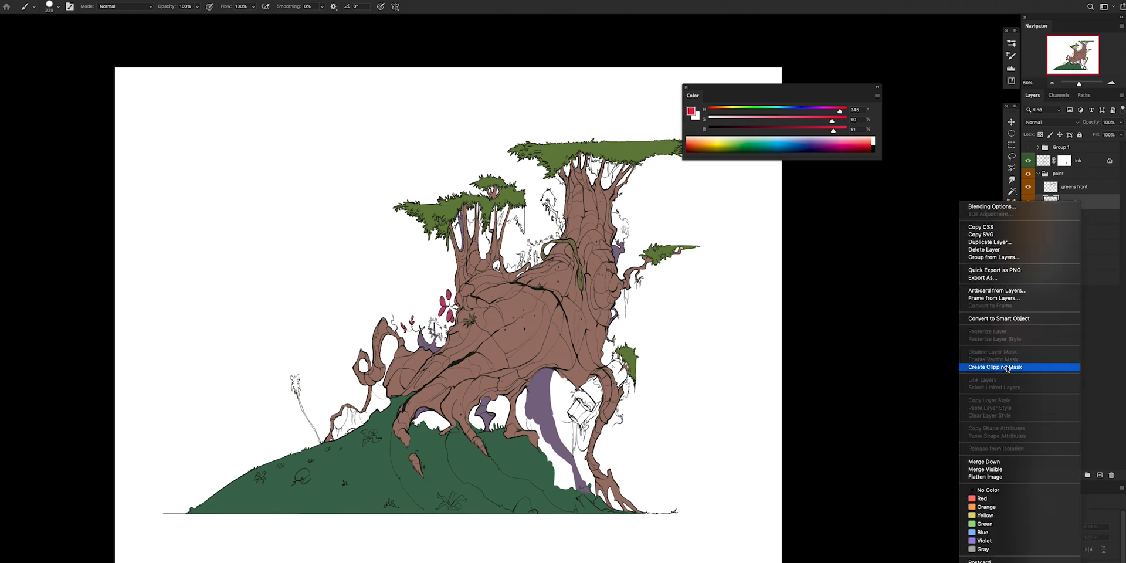
click(995, 367)
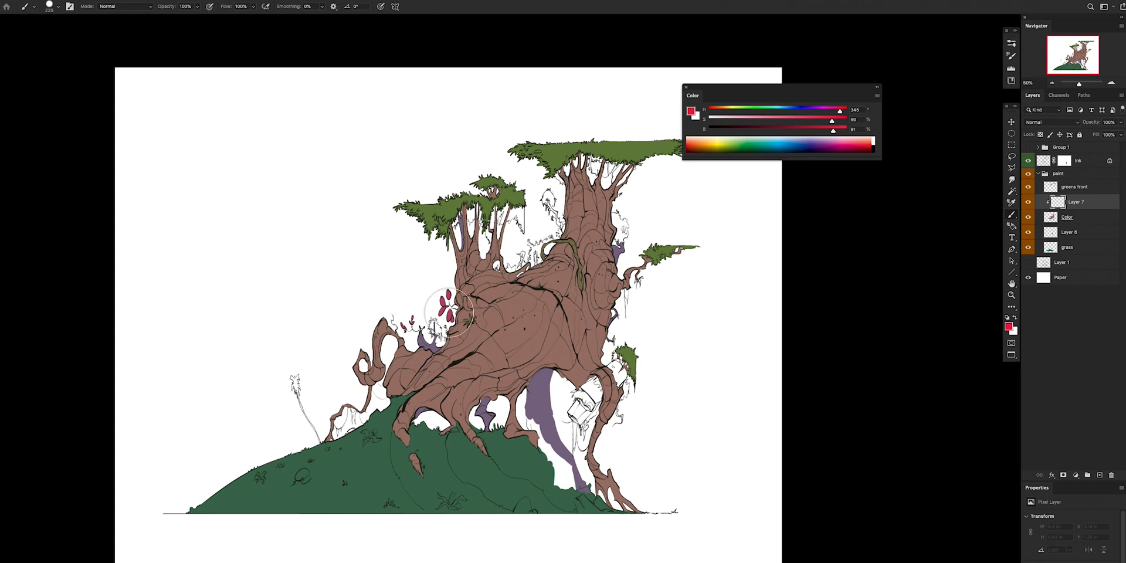
mouse_move(431, 298)
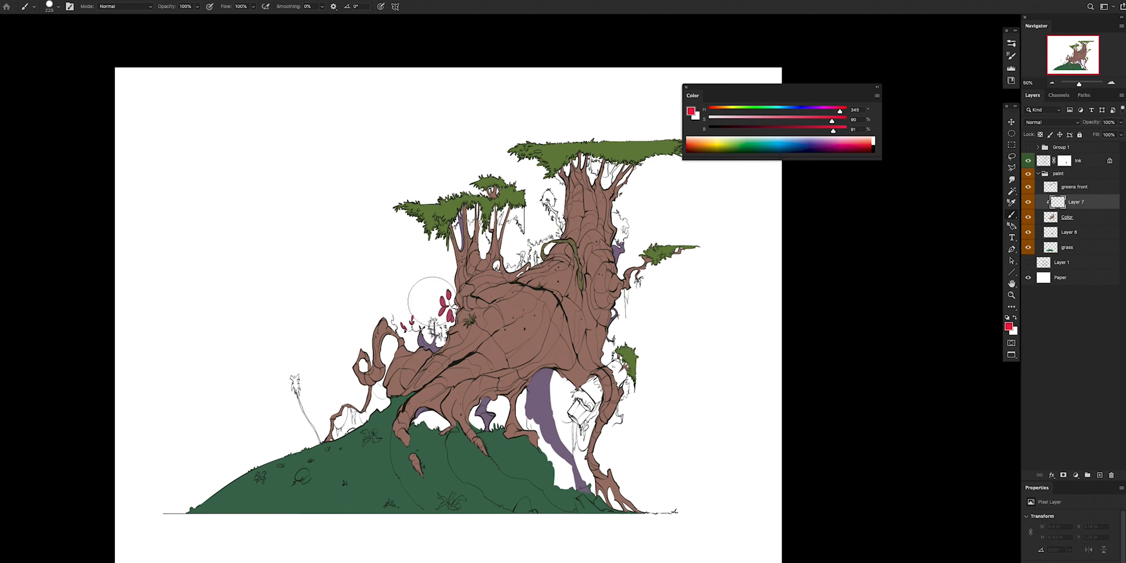
Brush magenta across the tree trunk on clipped Layer 7, then remove that layer
drag(445, 301, 546, 295)
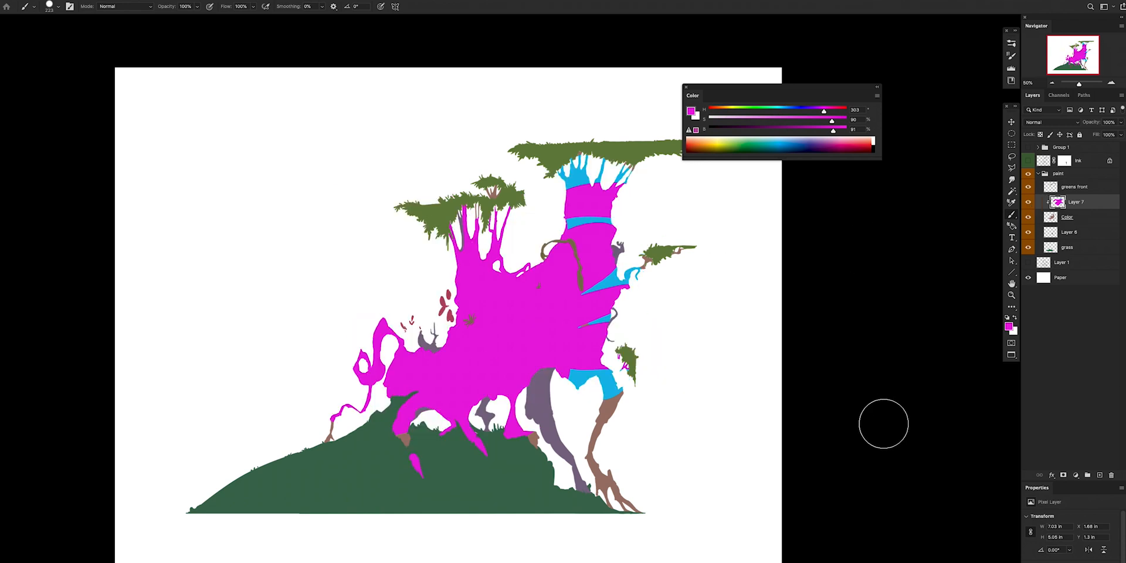
mouse_move(877, 435)
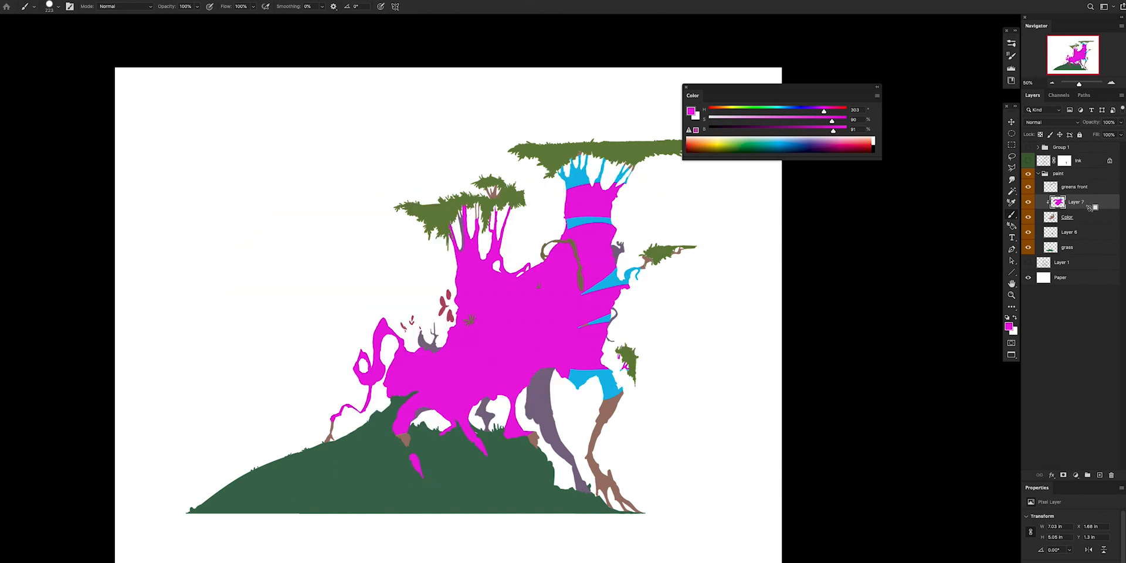
mouse_move(774, 408)
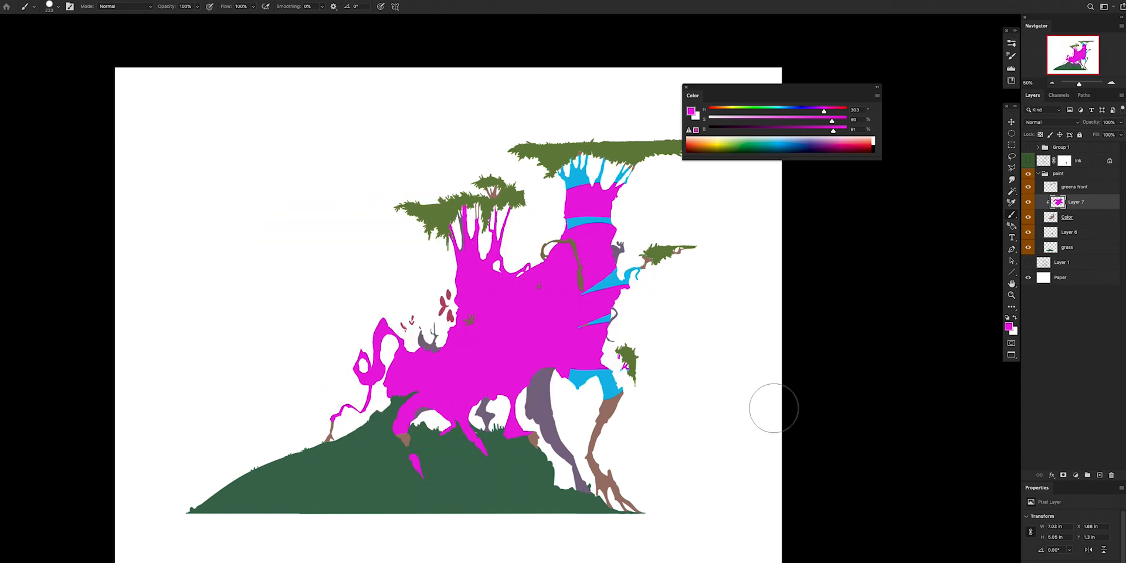
click(1067, 217)
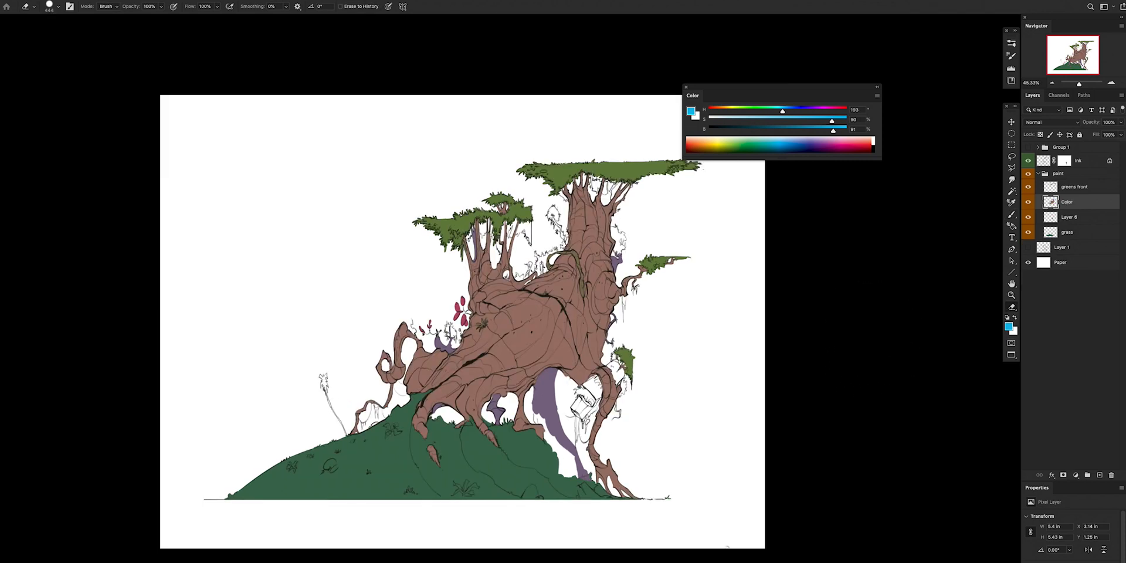
mouse_move(567, 348)
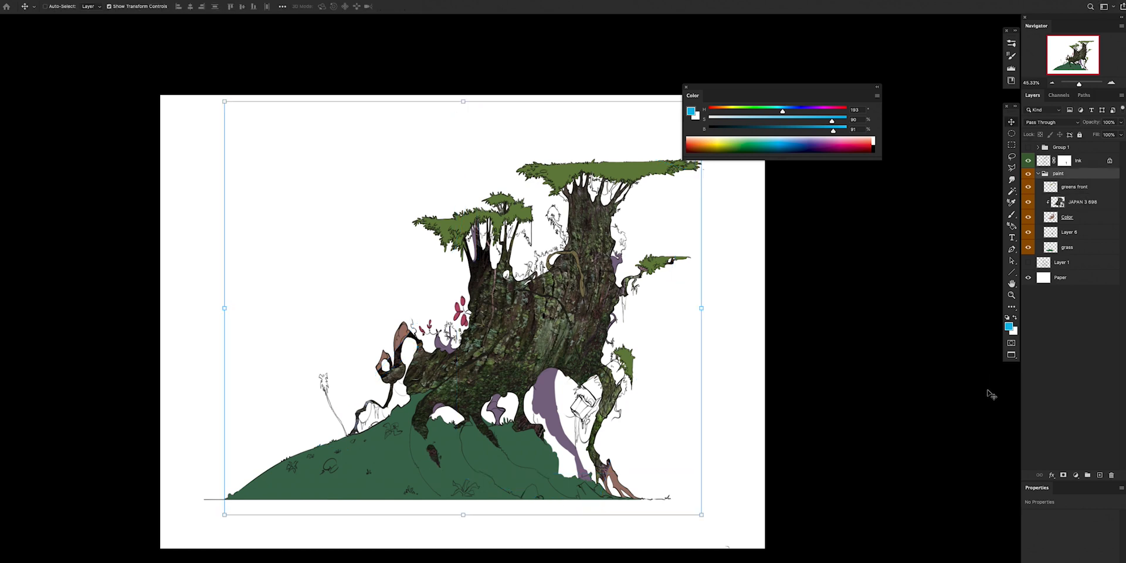
mouse_move(994, 348)
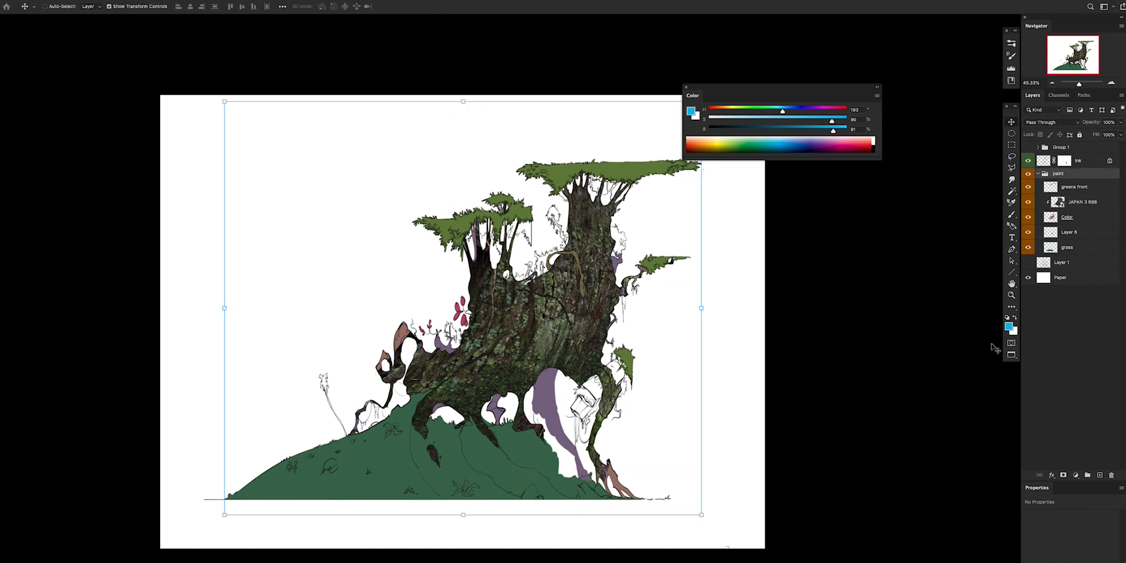
Collapse the paint group and swing Hue/Saturation hue to turn the trunk tan and hill teal
click(1024, 173)
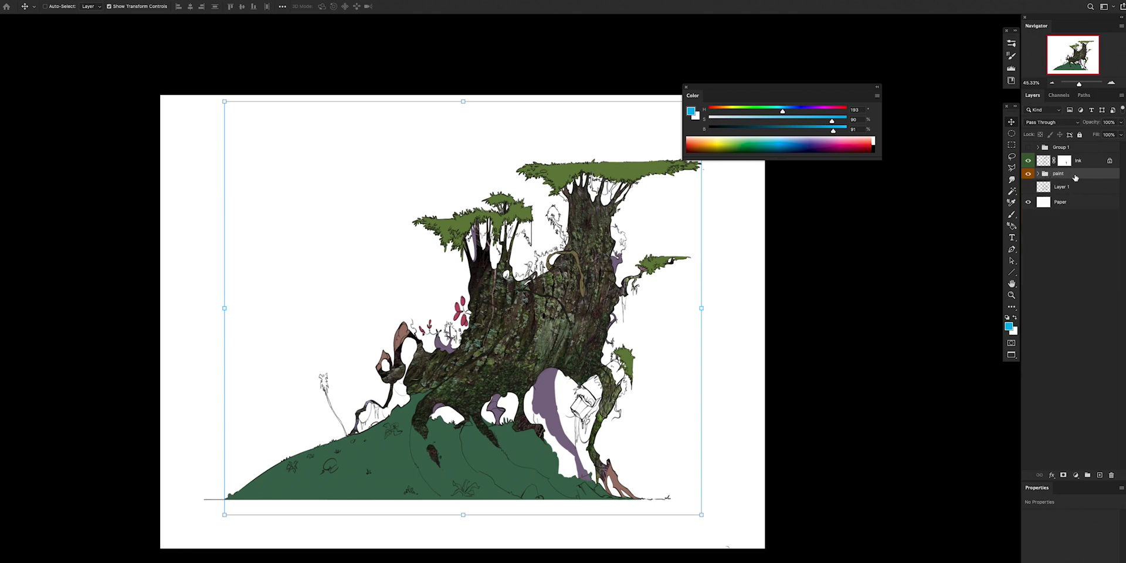
click(1028, 177)
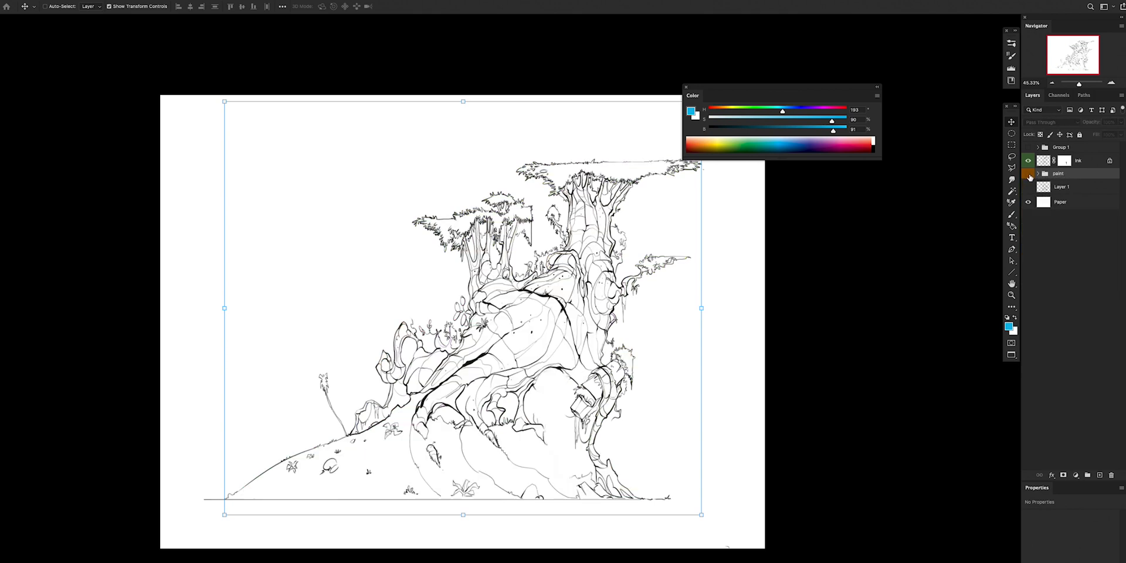
click(1027, 173)
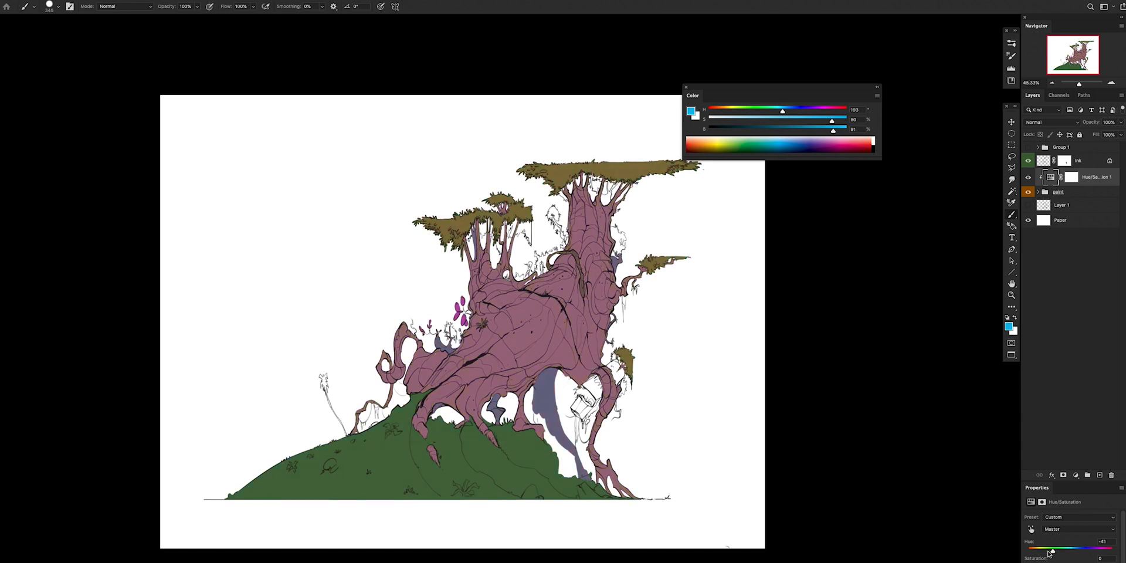
drag(1048, 549, 1086, 550)
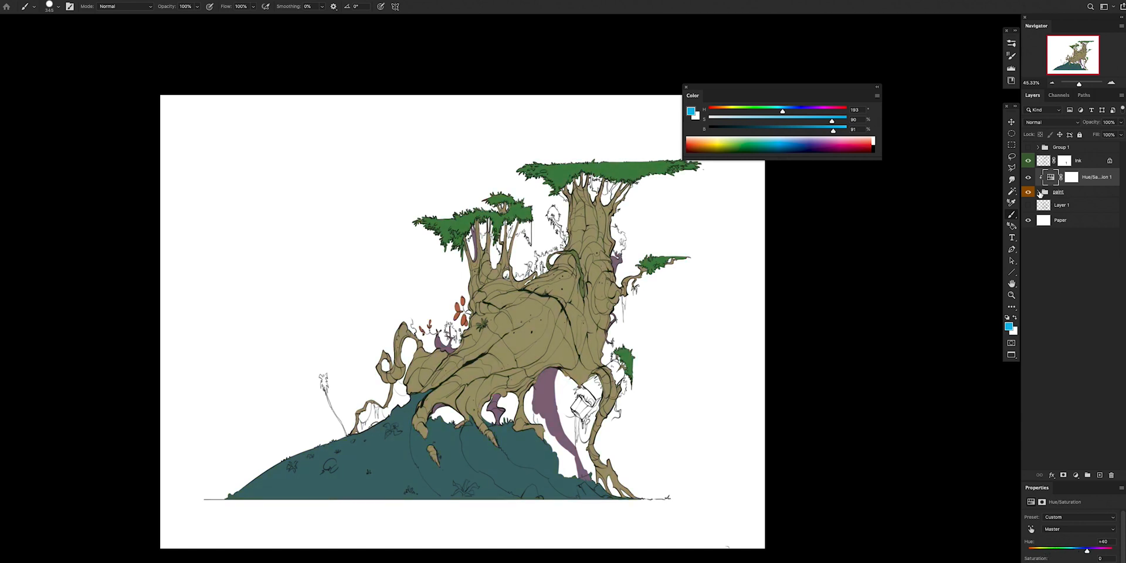
mouse_move(1048, 208)
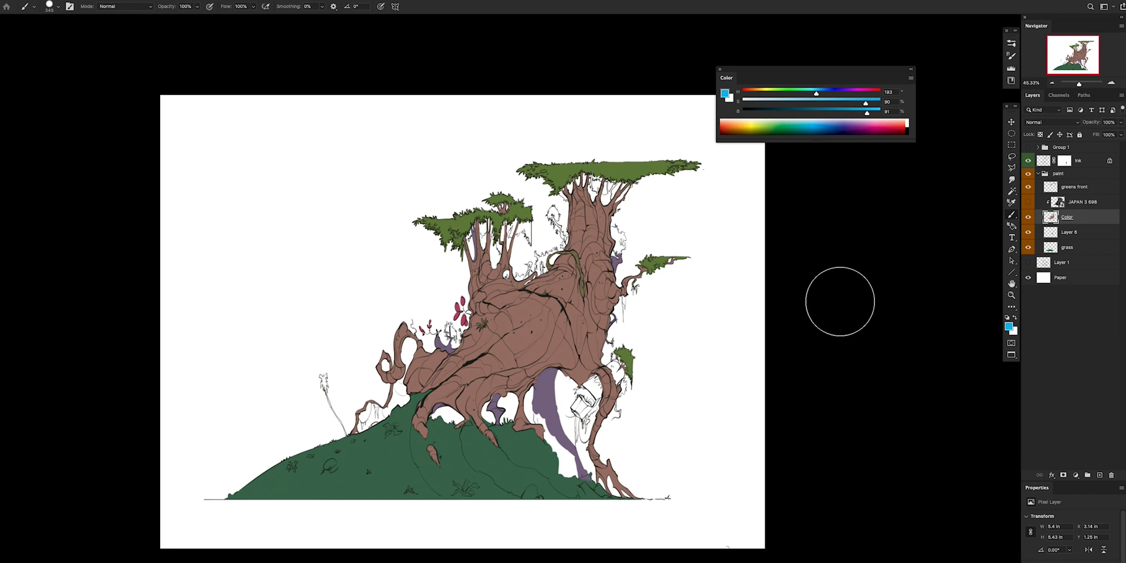
mouse_move(1086, 225)
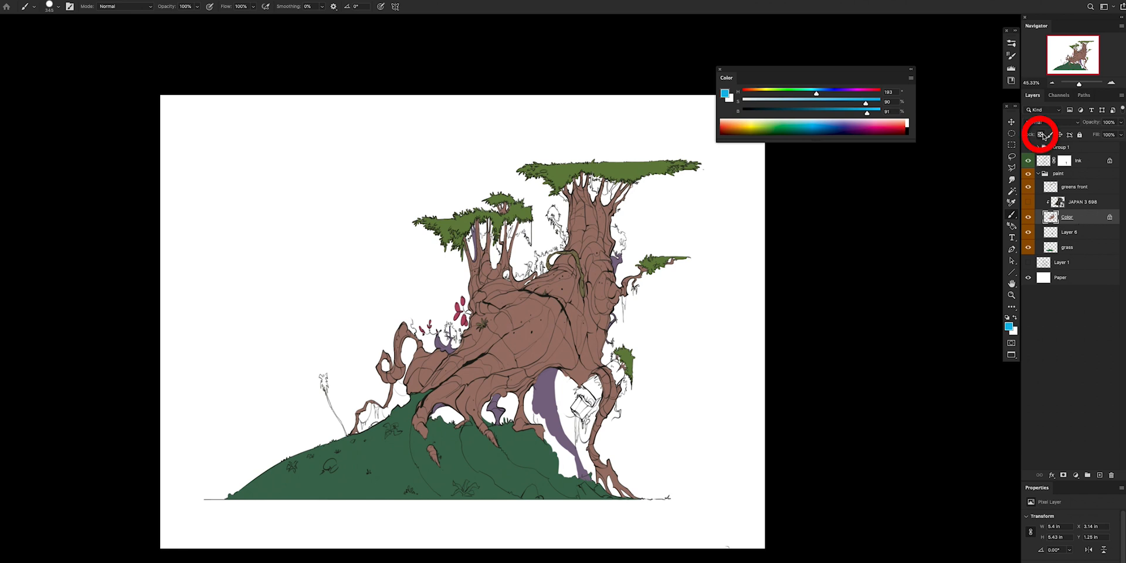
mouse_move(863, 295)
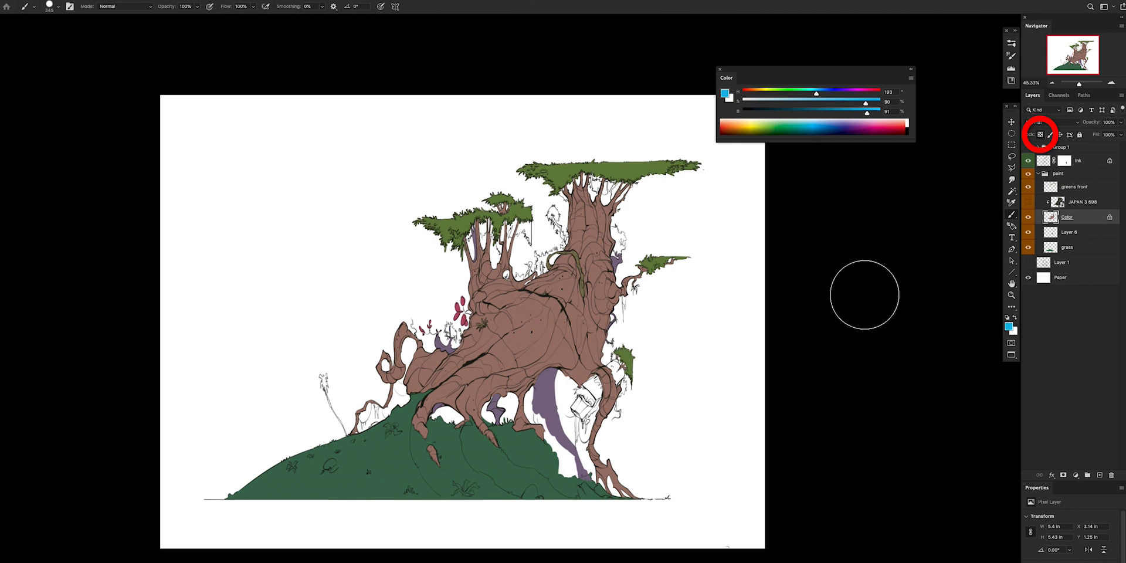
Brush blue over the upper and main trunk on the transparency-locked color layer
drag(567, 244, 610, 226)
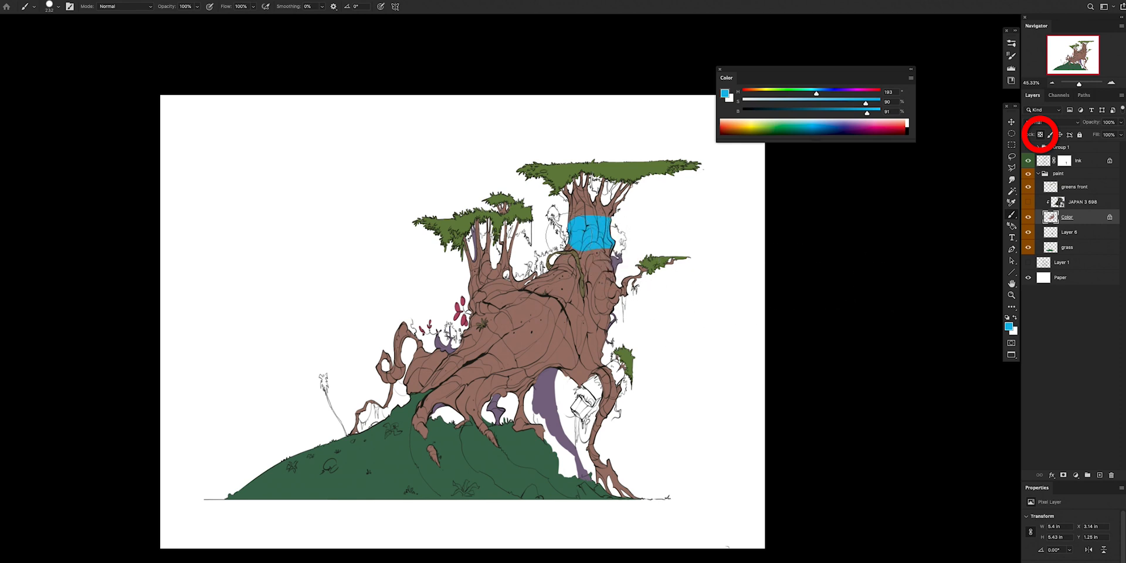
drag(560, 230, 610, 391)
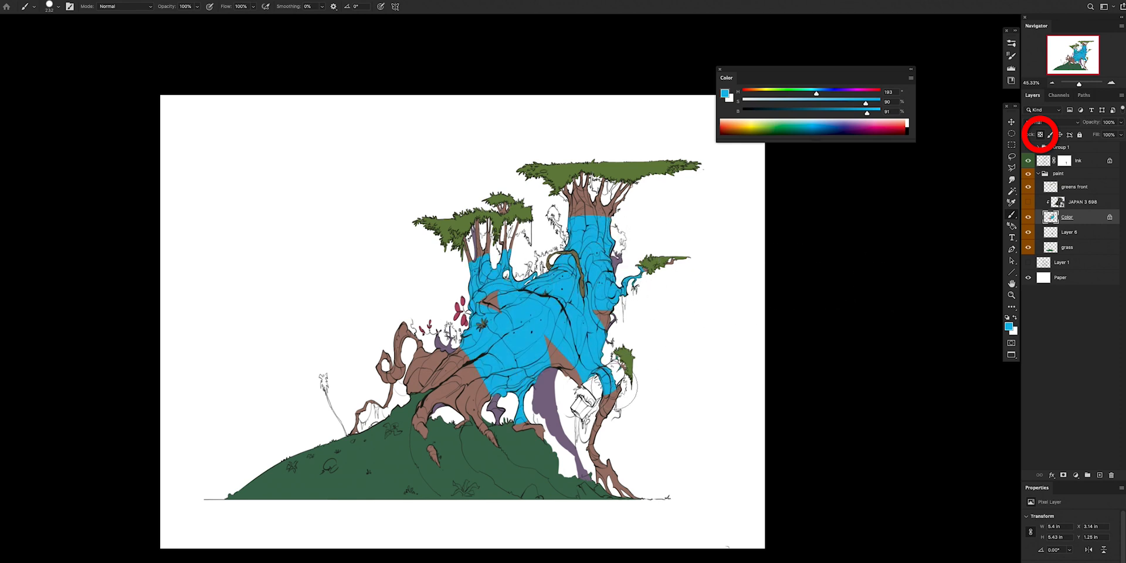
mouse_move(691, 339)
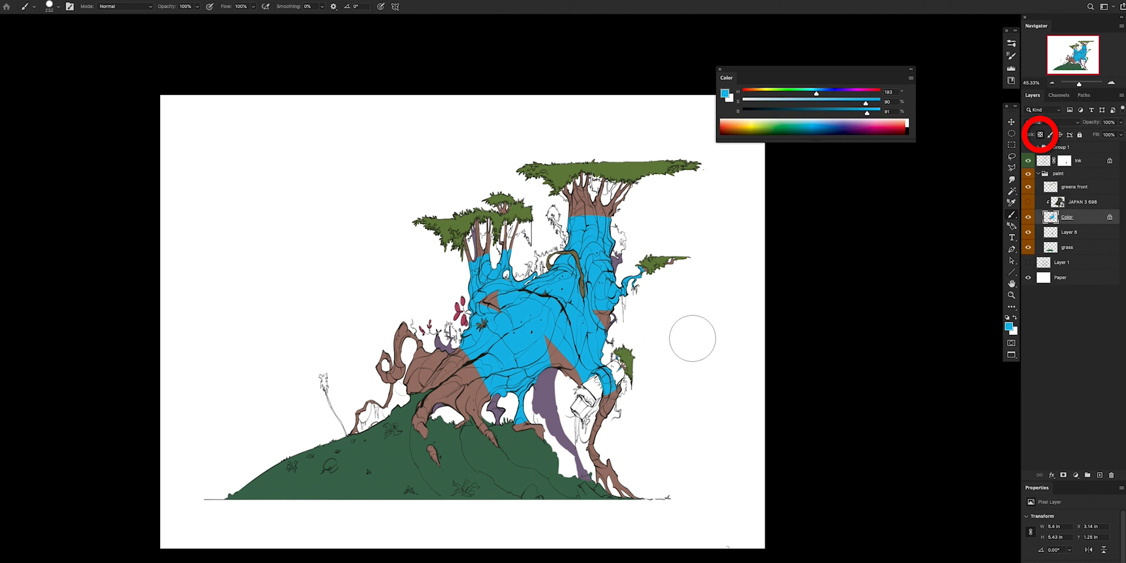
mouse_move(592, 369)
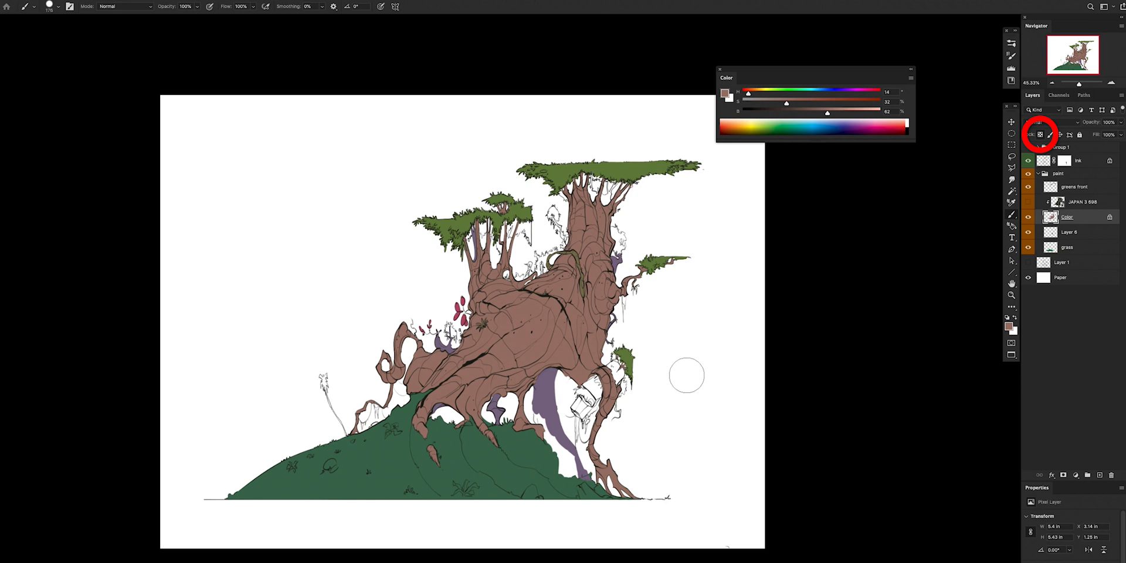
mouse_move(690, 376)
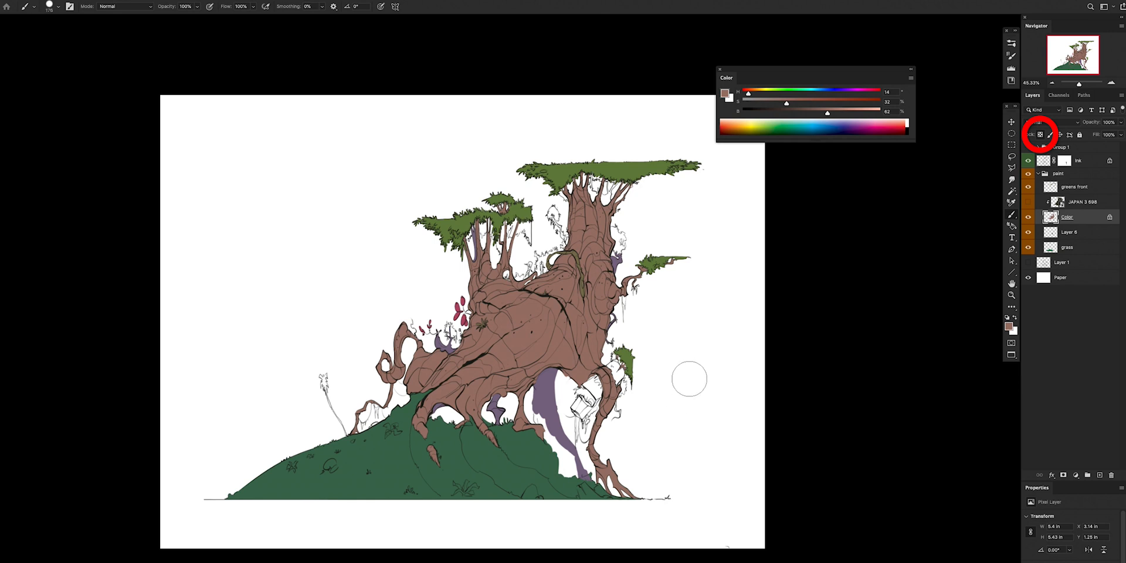
mouse_move(710, 369)
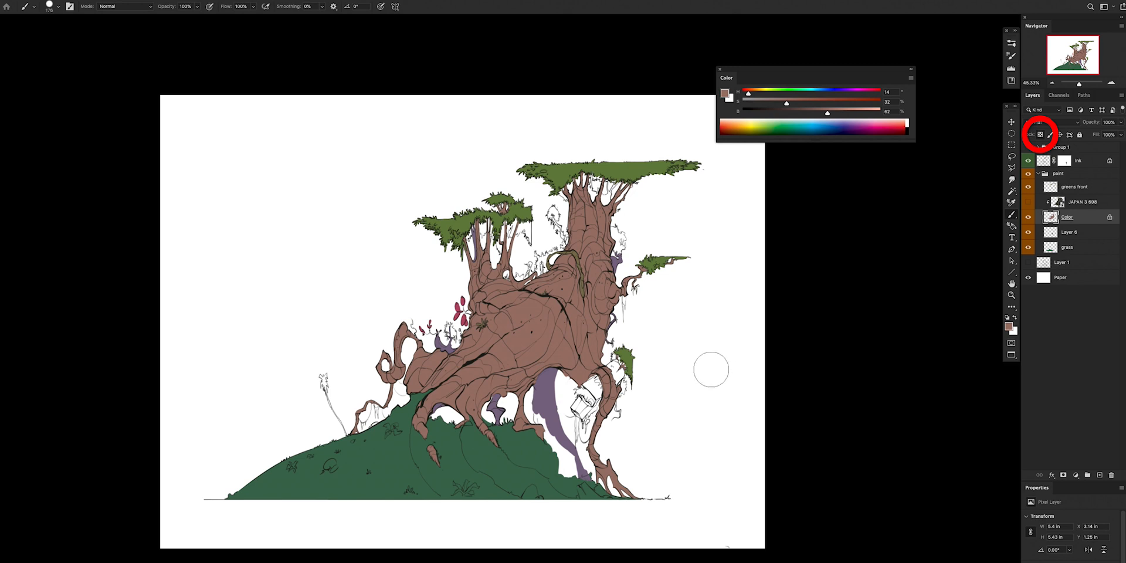
mouse_move(704, 410)
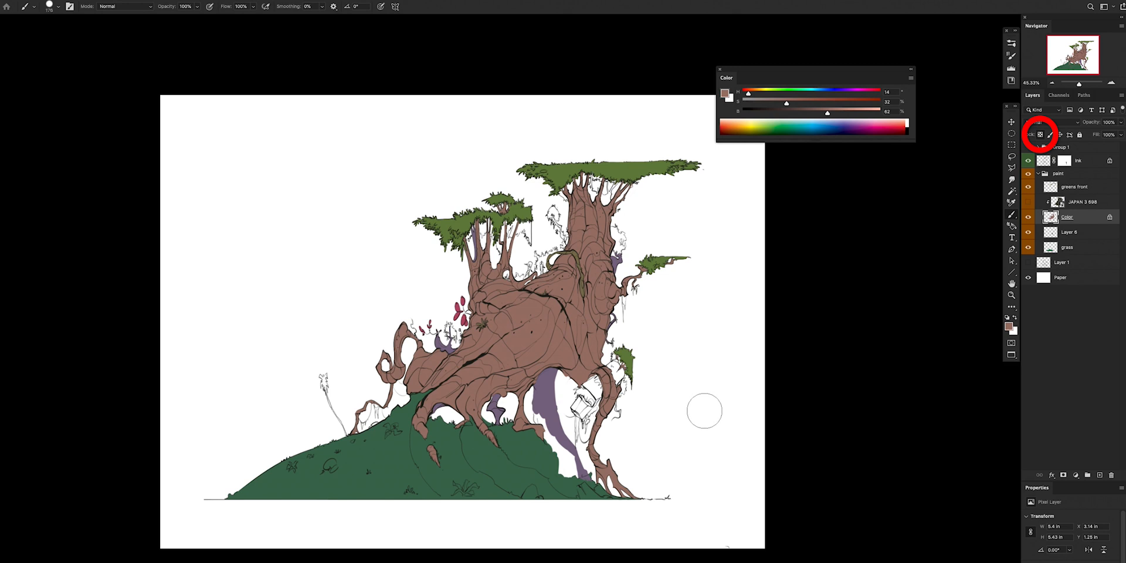
mouse_move(840, 440)
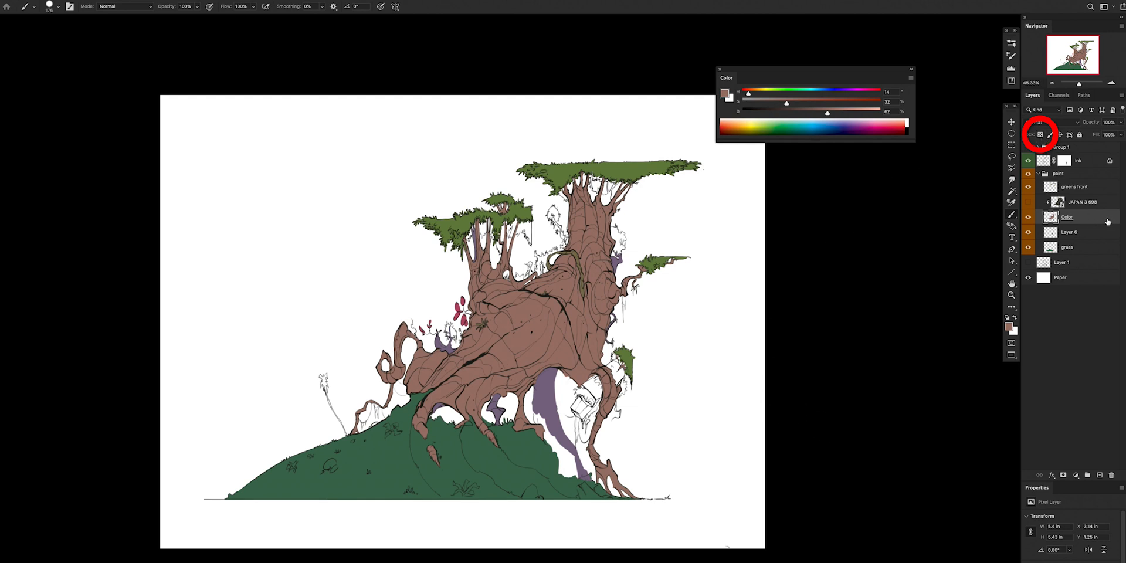
mouse_move(680, 317)
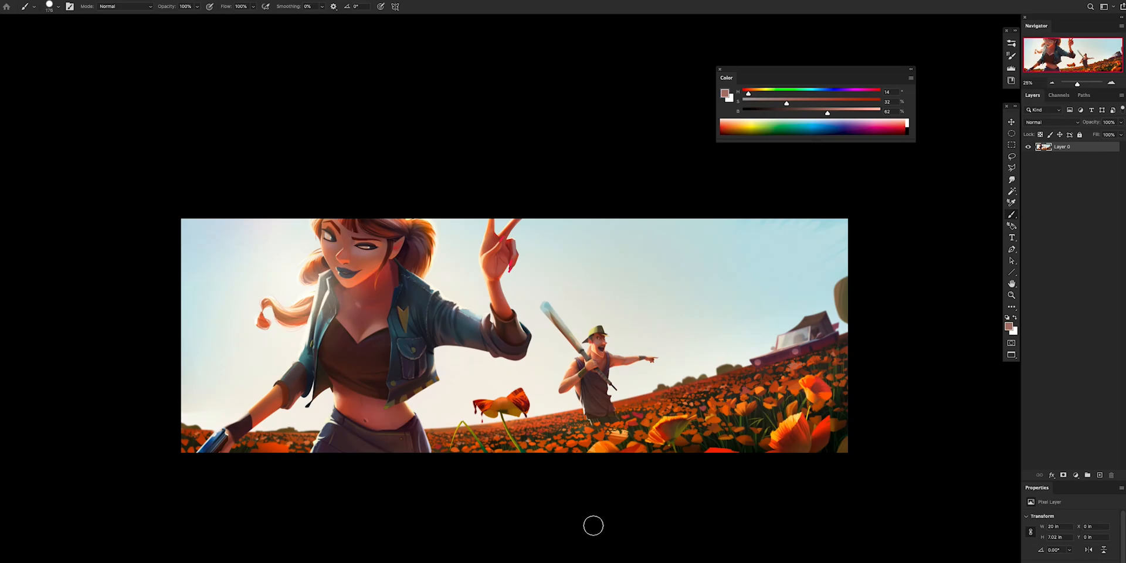
mouse_move(591, 535)
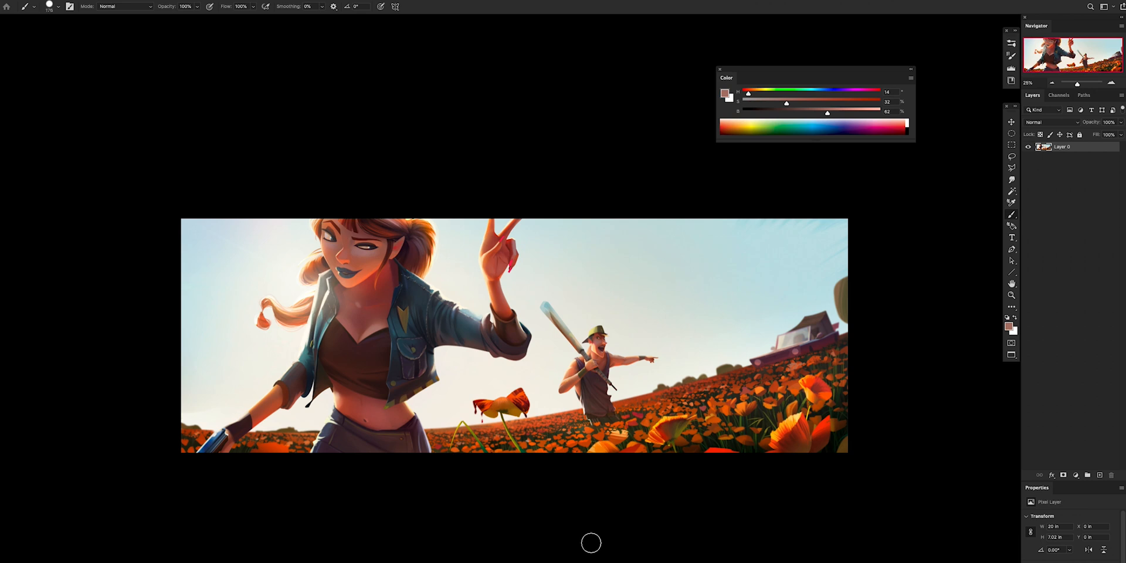
mouse_move(593, 538)
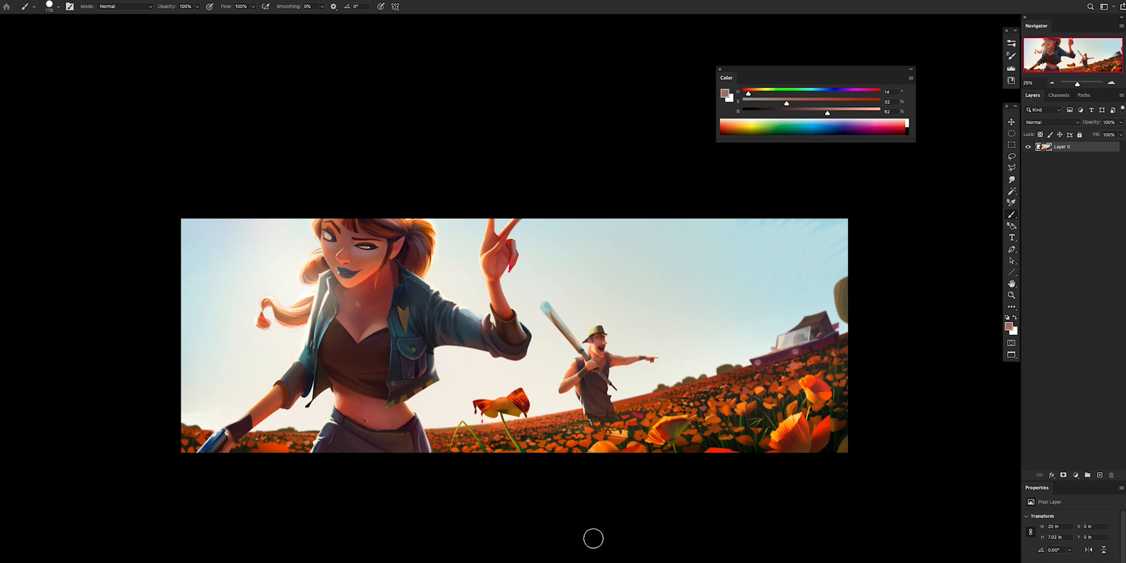
mouse_move(583, 527)
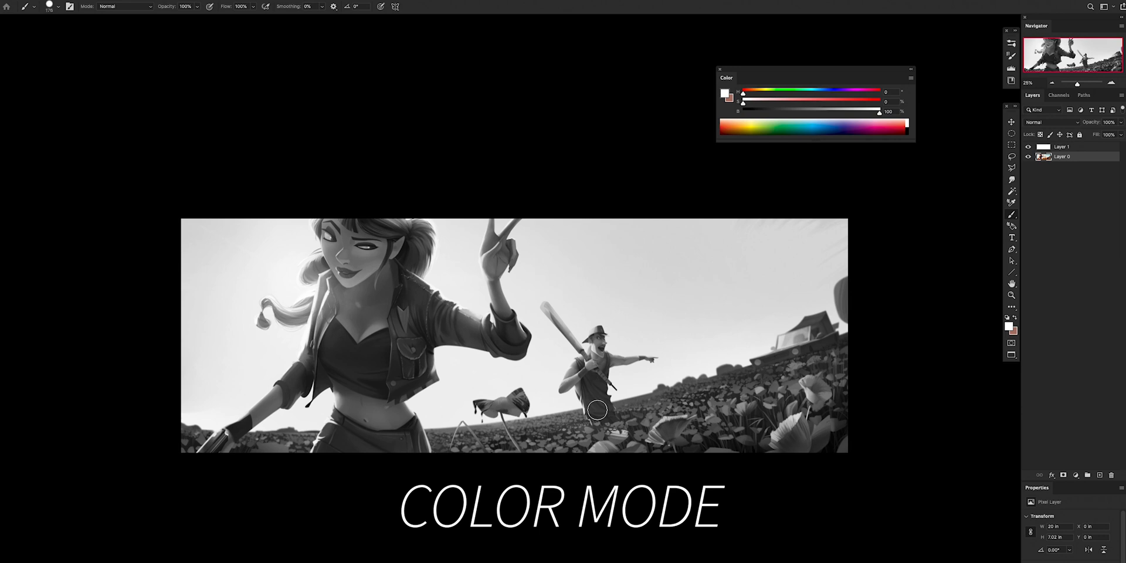
mouse_move(895, 414)
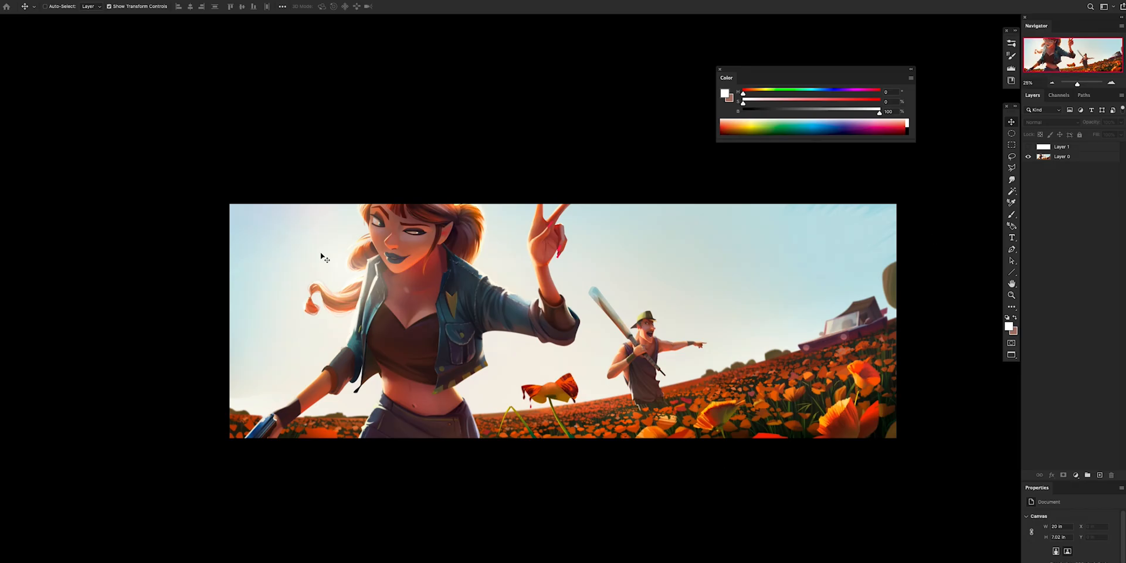
mouse_move(760, 522)
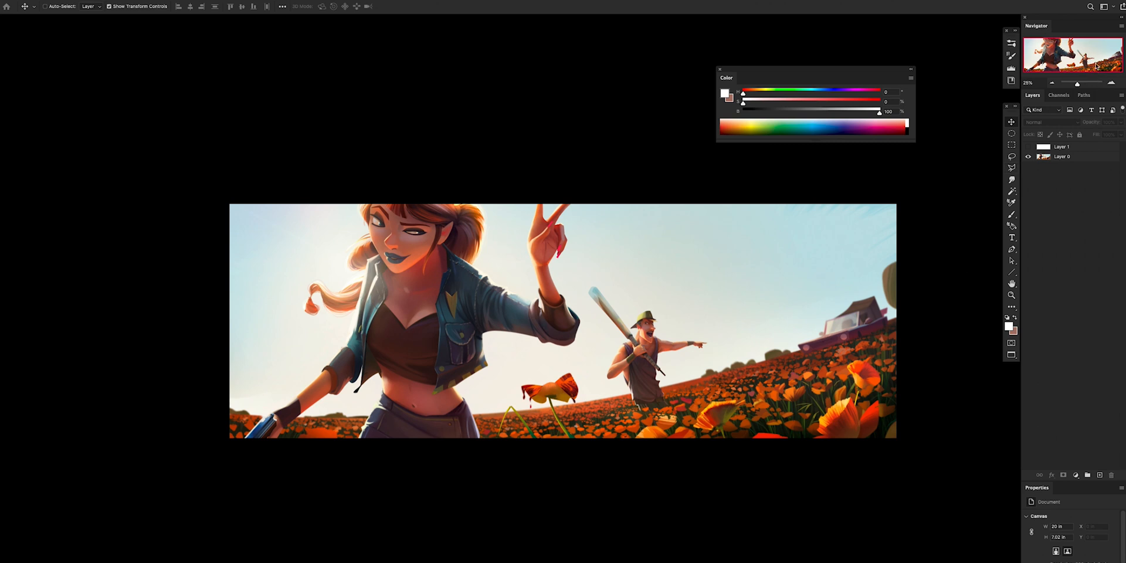
click(1118, 6)
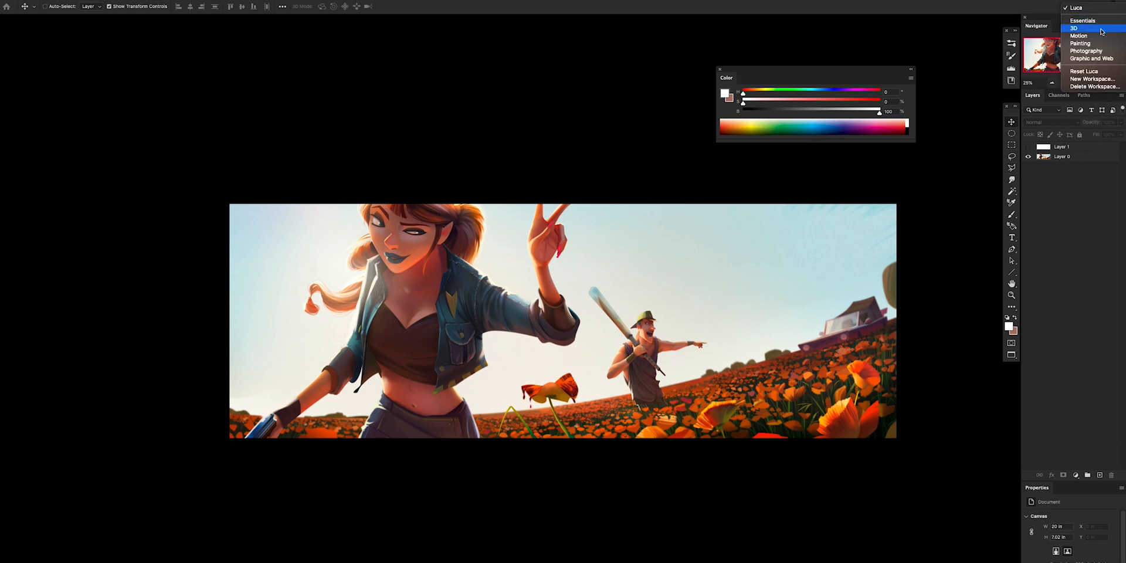
mouse_move(1091, 58)
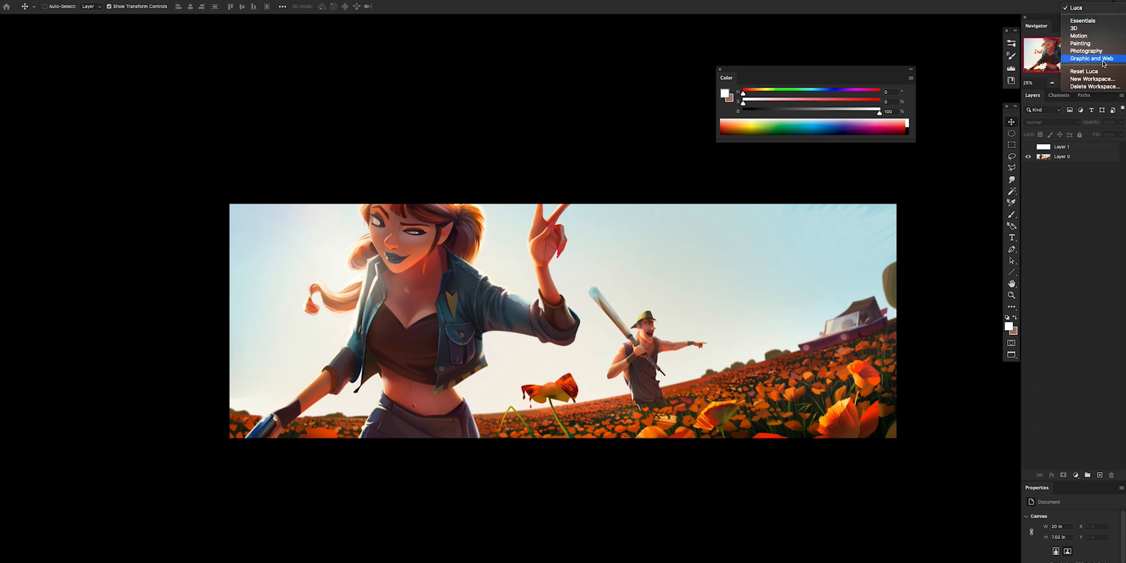
click(1090, 58)
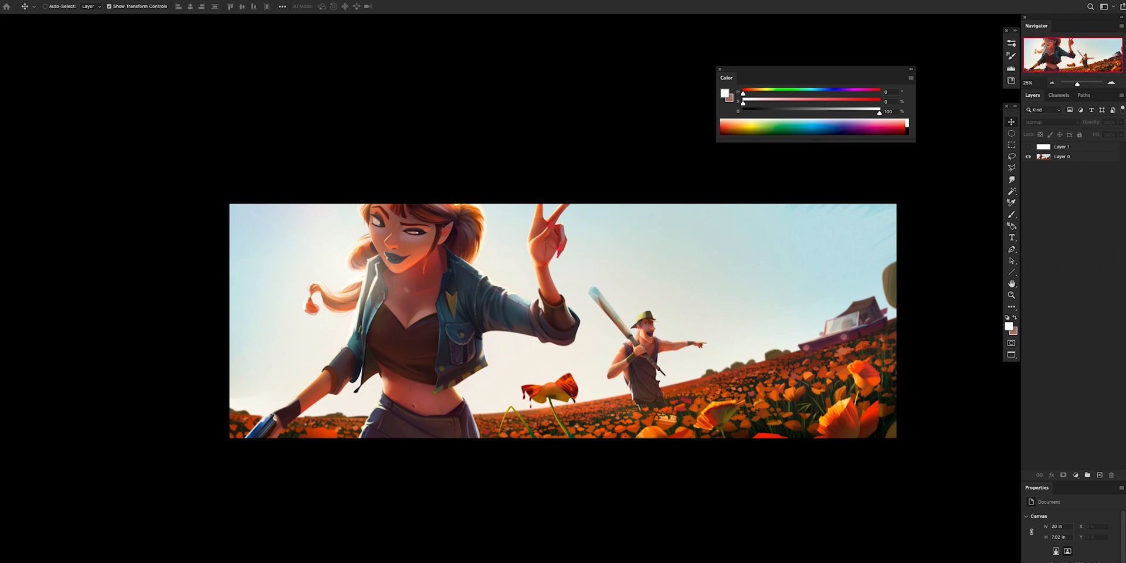
mouse_move(605, 547)
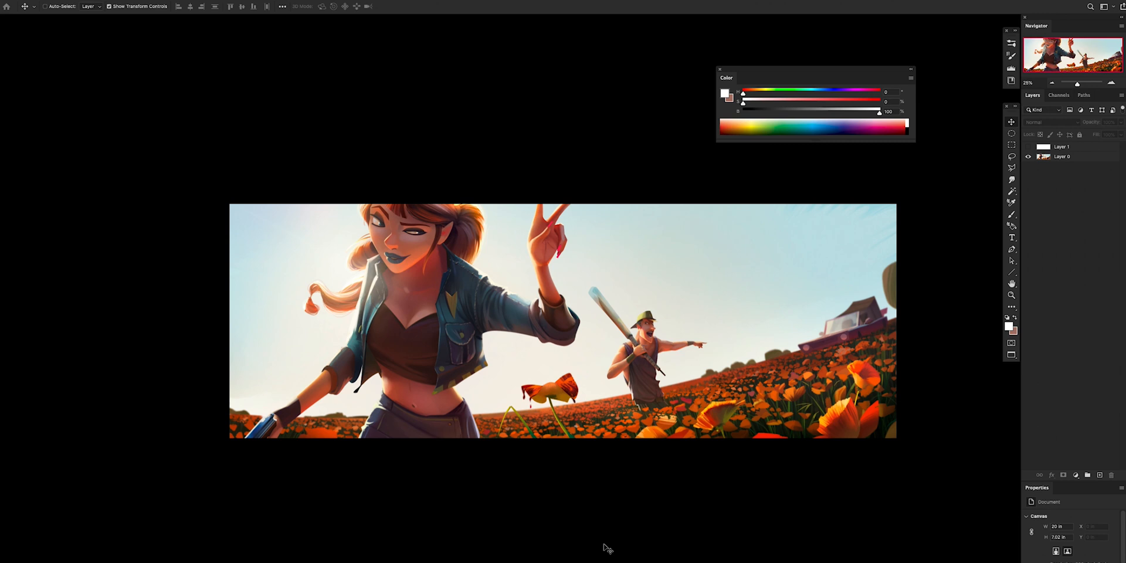
mouse_move(652, 556)
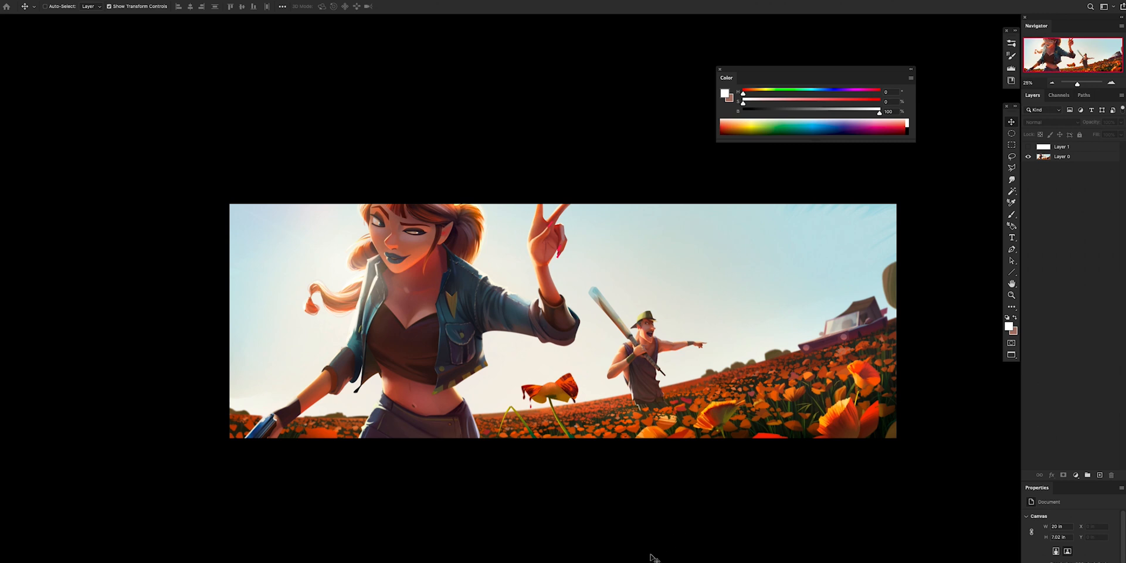
mouse_move(709, 548)
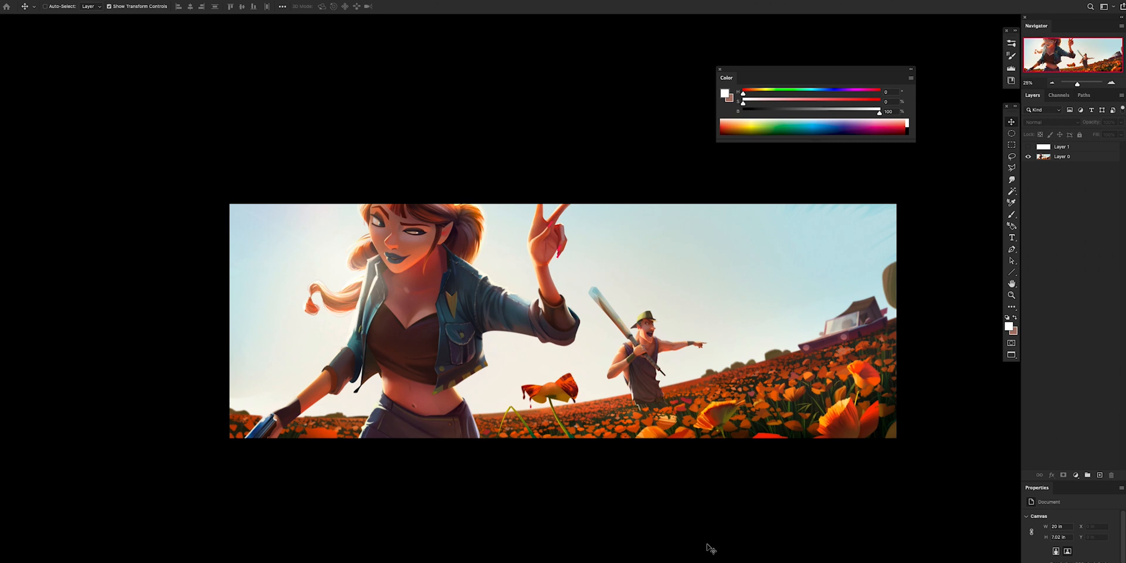
mouse_move(759, 518)
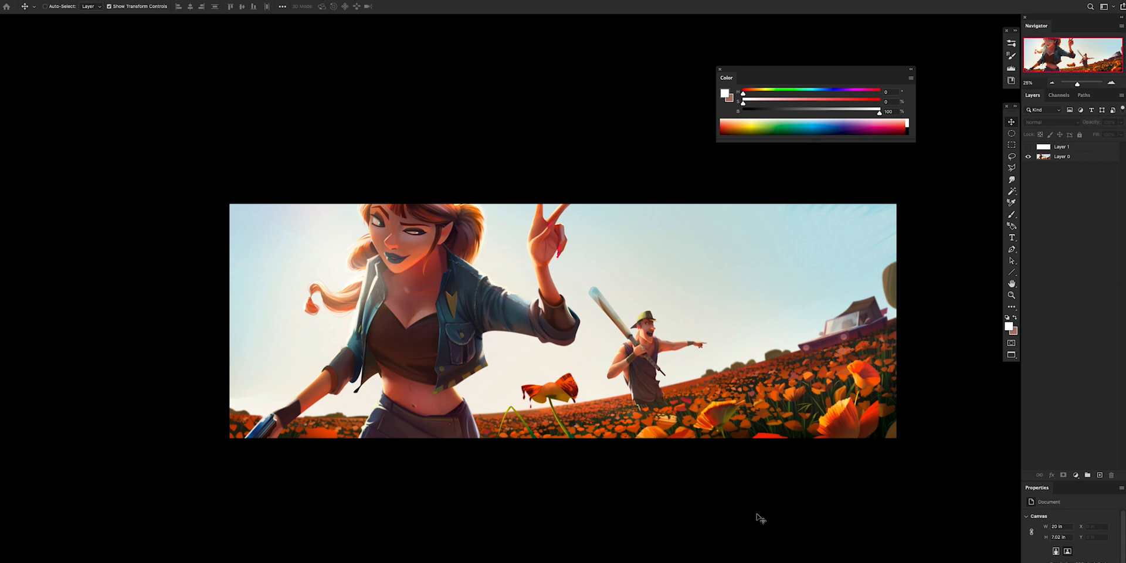
mouse_move(806, 539)
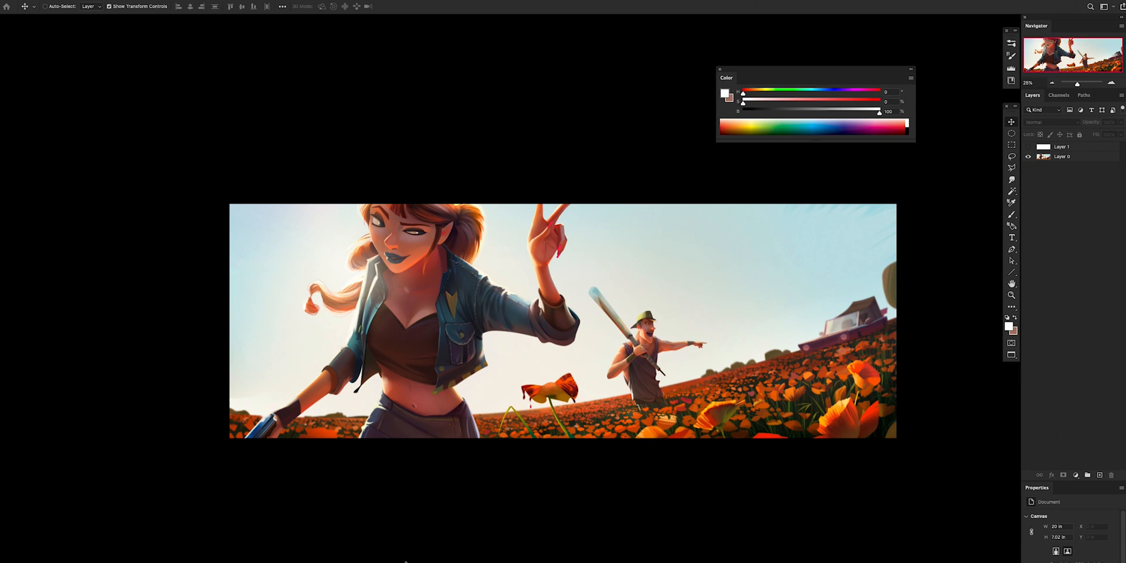
mouse_move(984, 285)
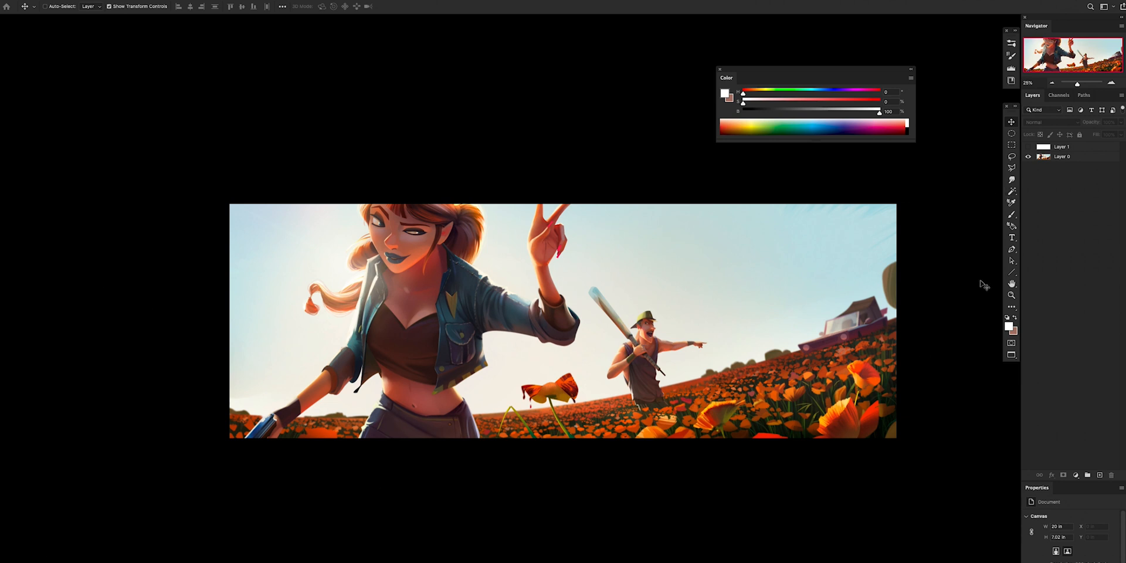
mouse_move(987, 366)
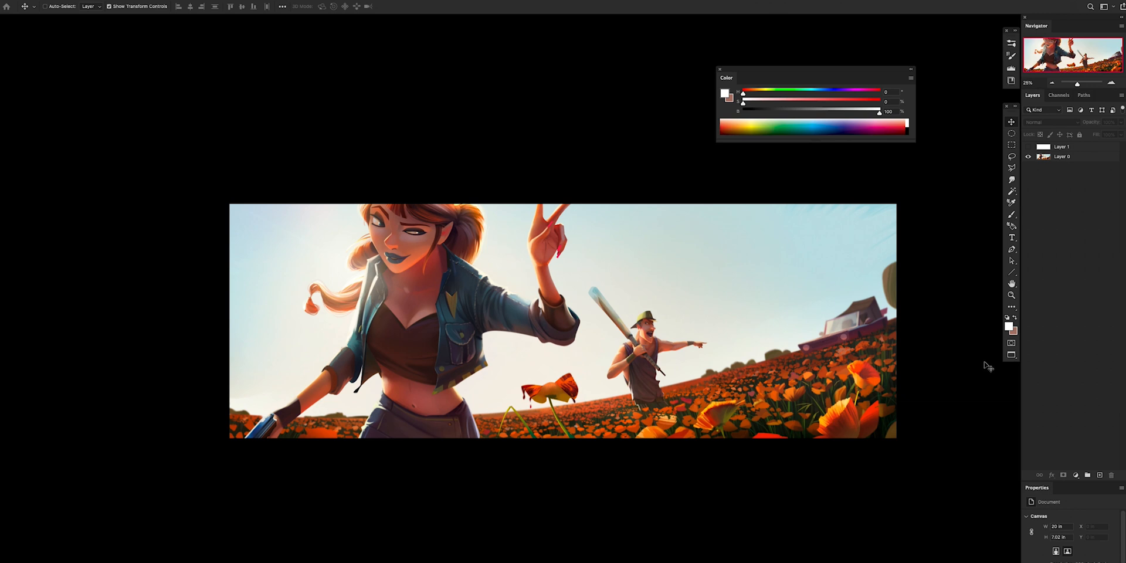
mouse_move(1040, 405)
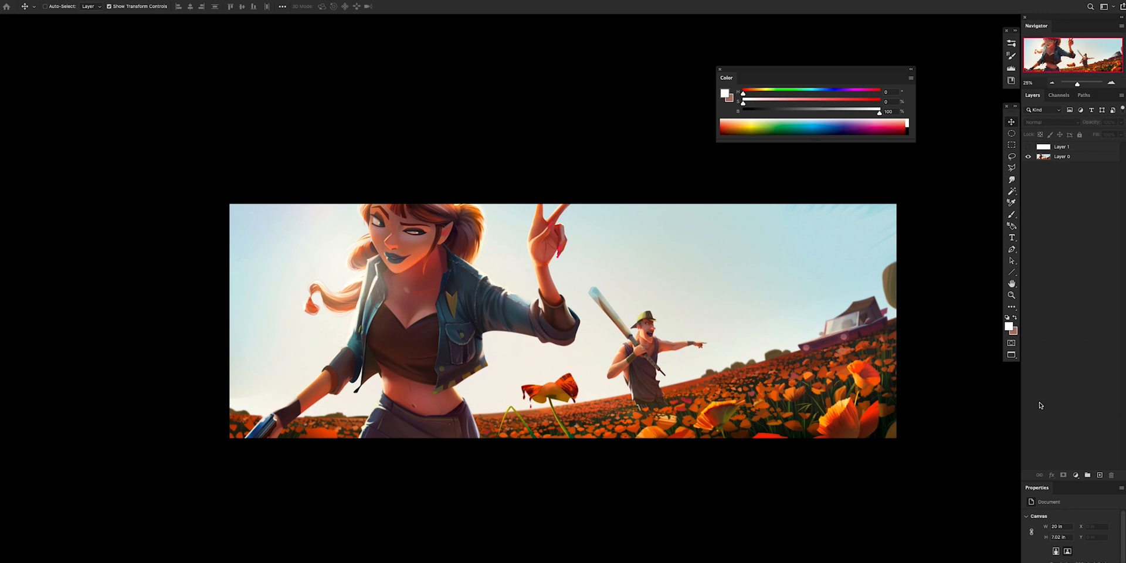
mouse_move(1075, 388)
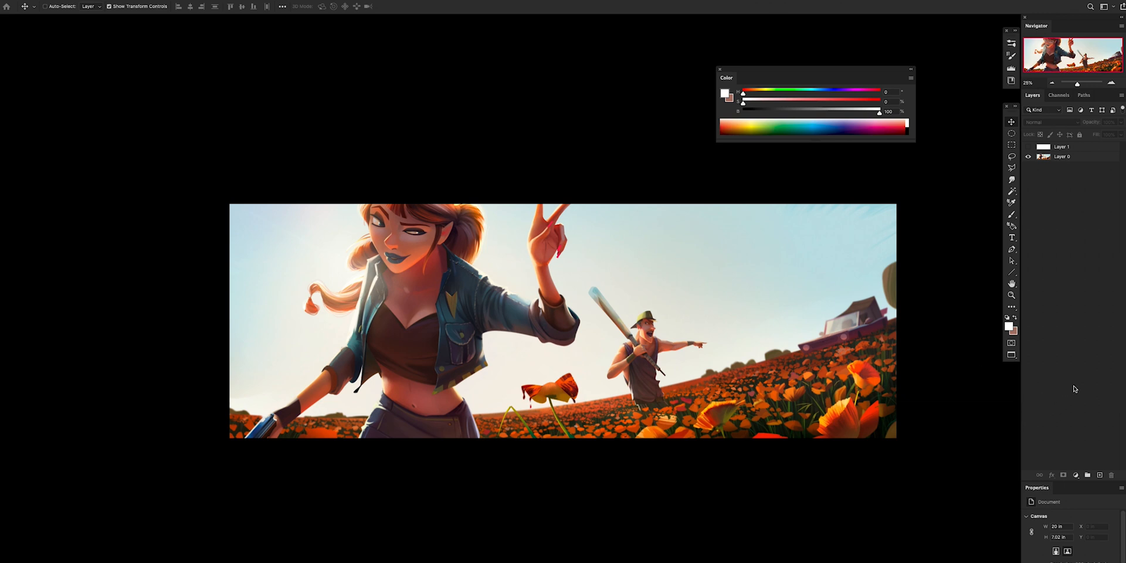
mouse_move(605, 522)
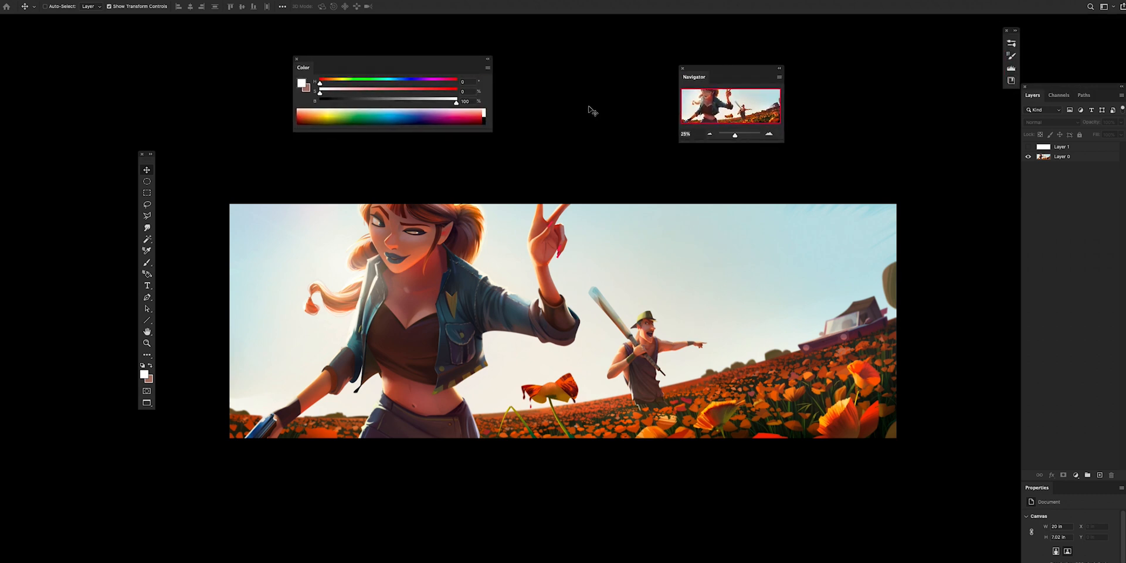
Save the floating-panel layout via Window > Workspace as new workspace 'Luca 2'
click(272, 6)
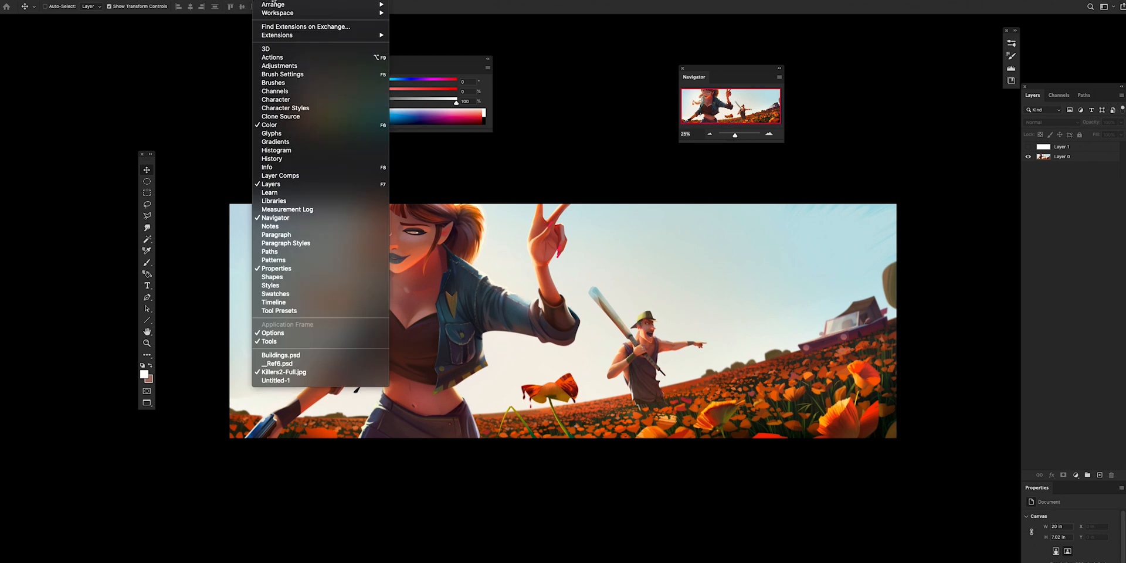
click(278, 12)
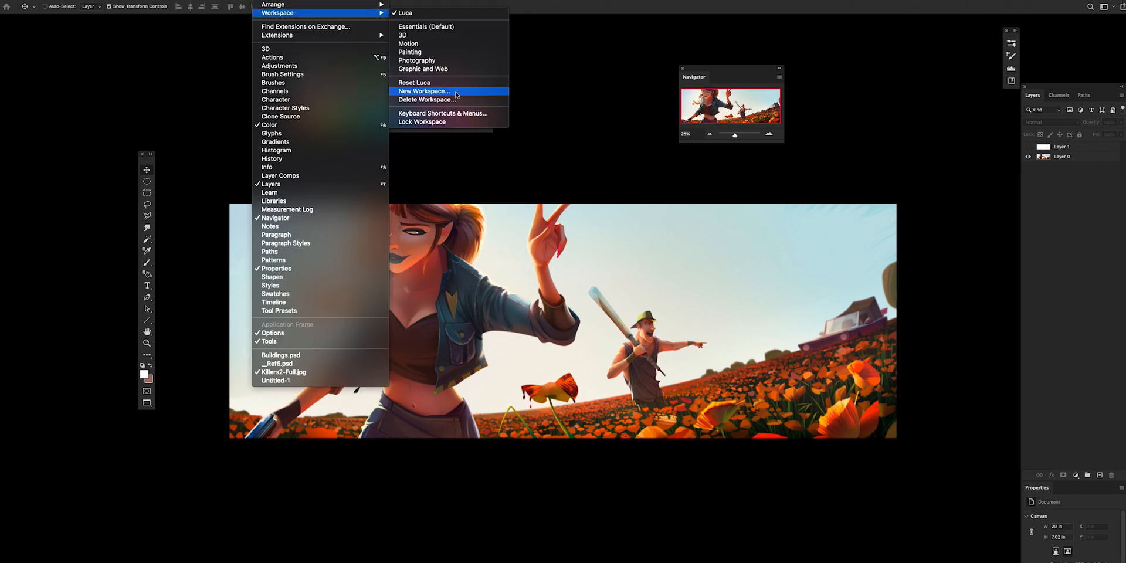
click(423, 92)
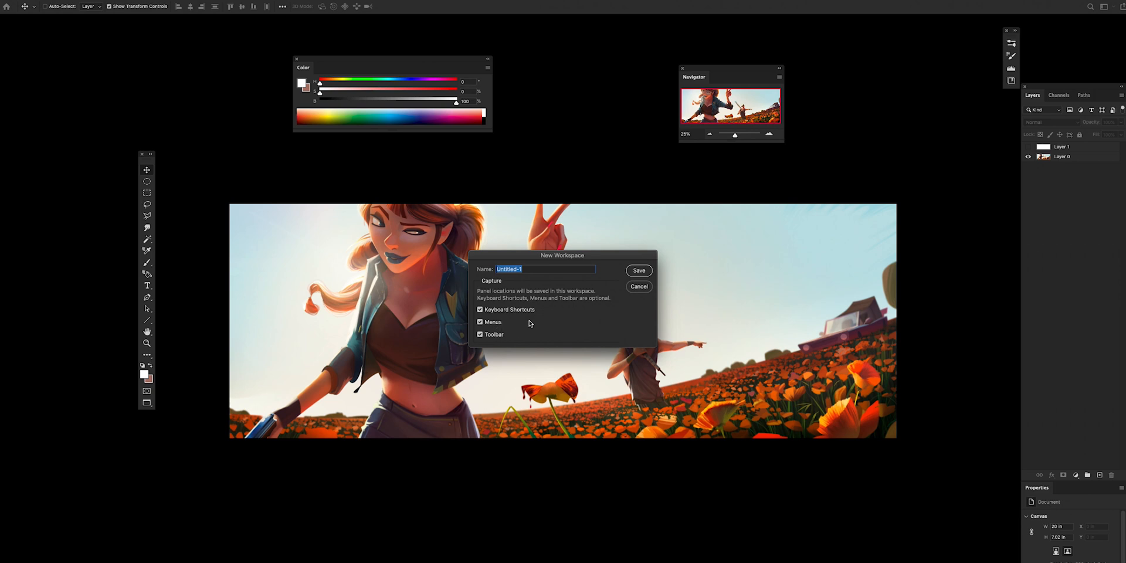
mouse_move(482, 269)
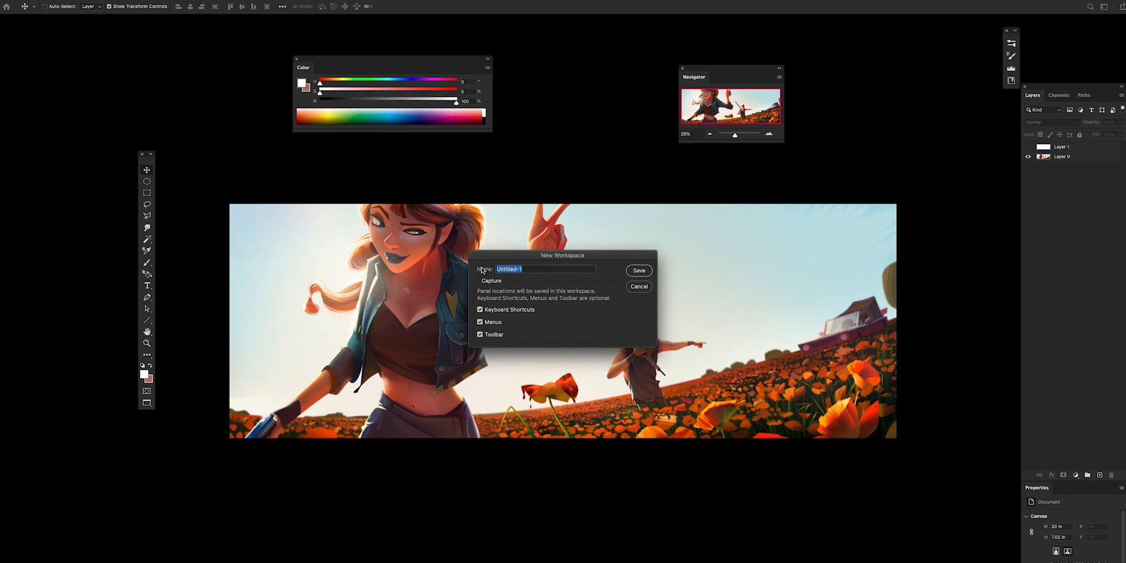
text(Luca 2)
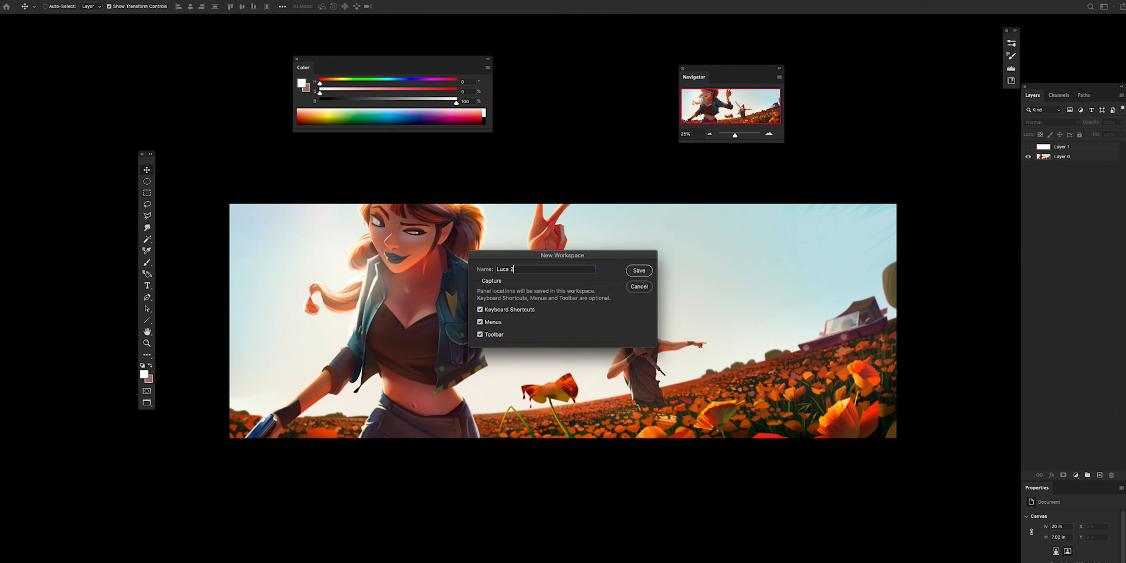
click(638, 270)
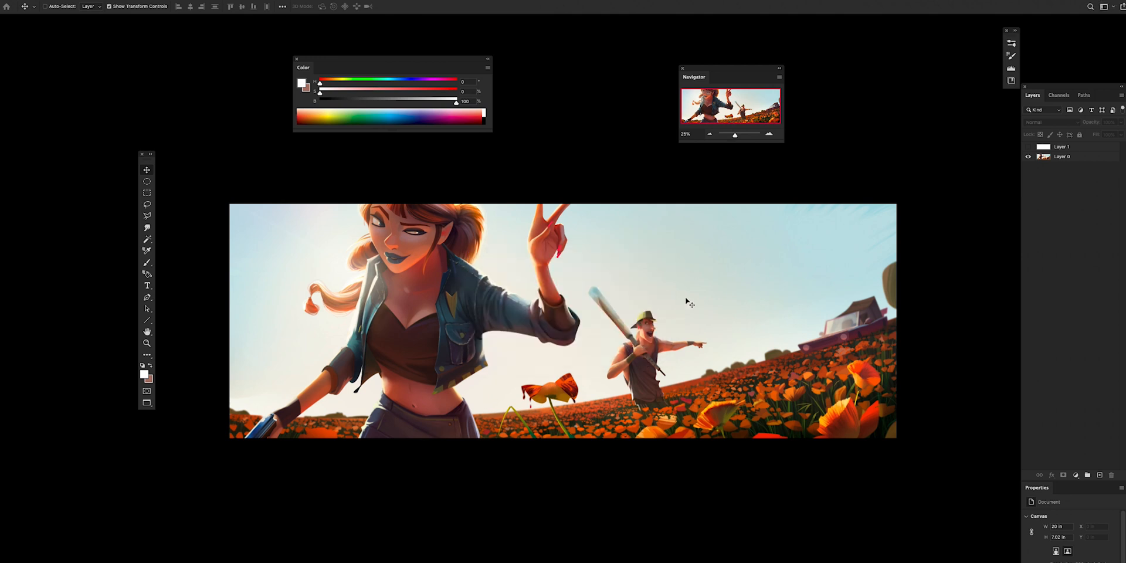
Restore the original docked panel workspace from the workspace switcher
click(1106, 6)
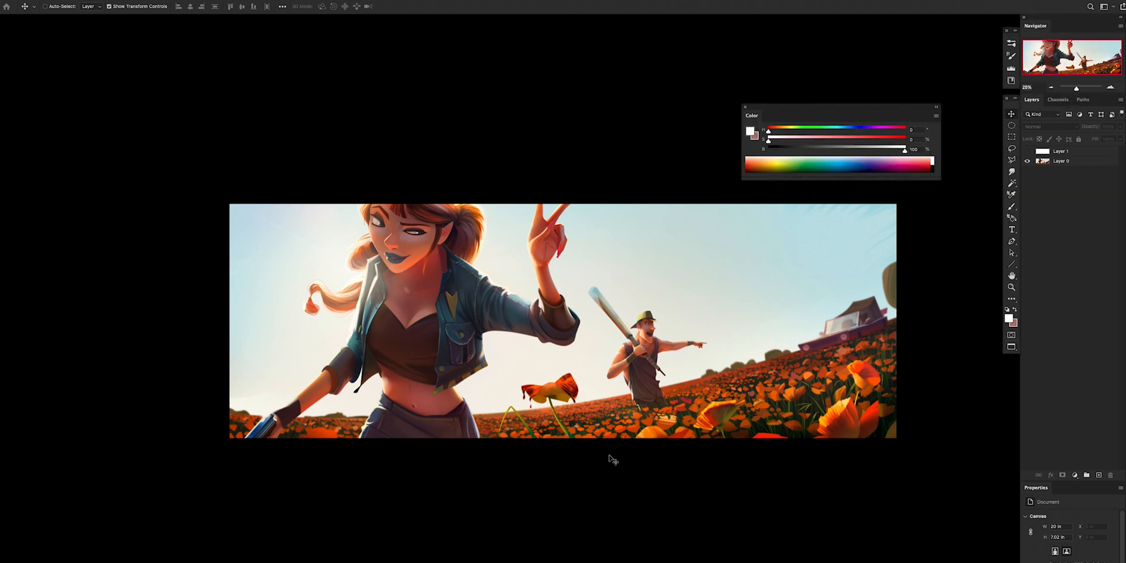
mouse_move(655, 399)
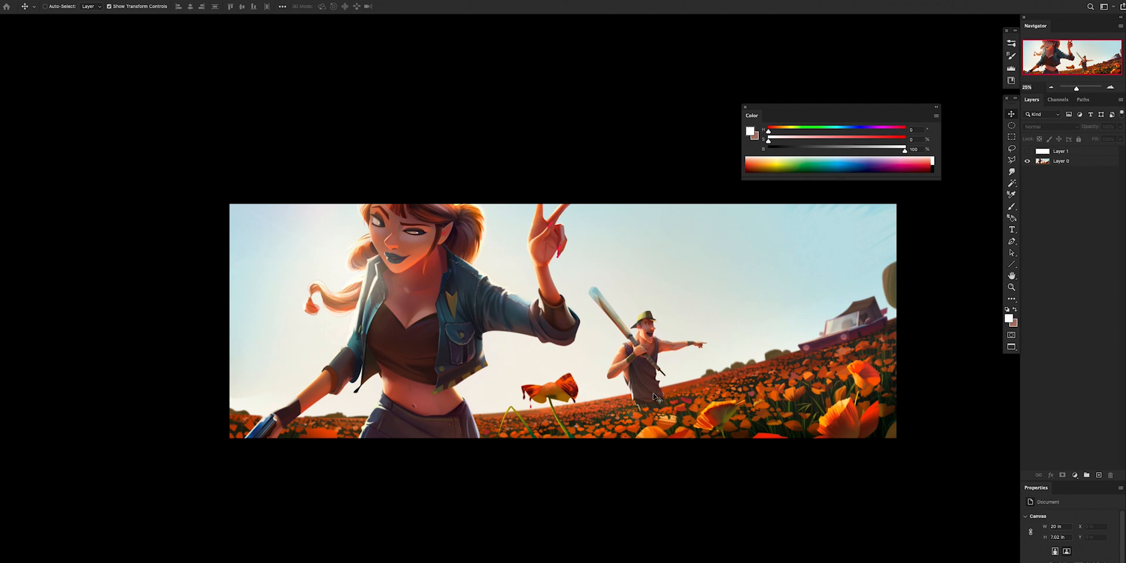
mouse_move(662, 473)
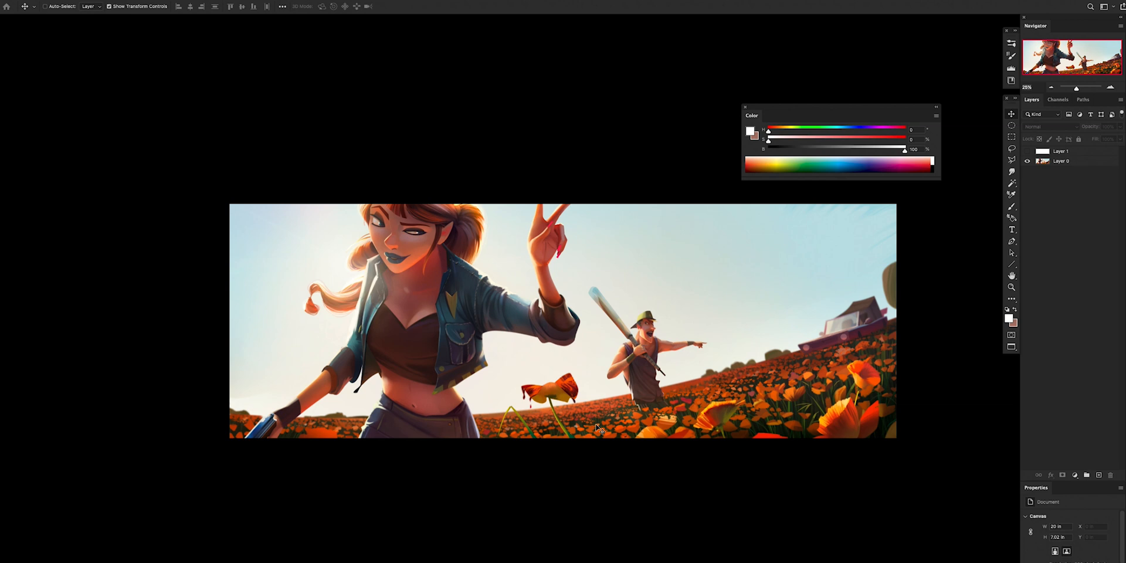
mouse_move(689, 366)
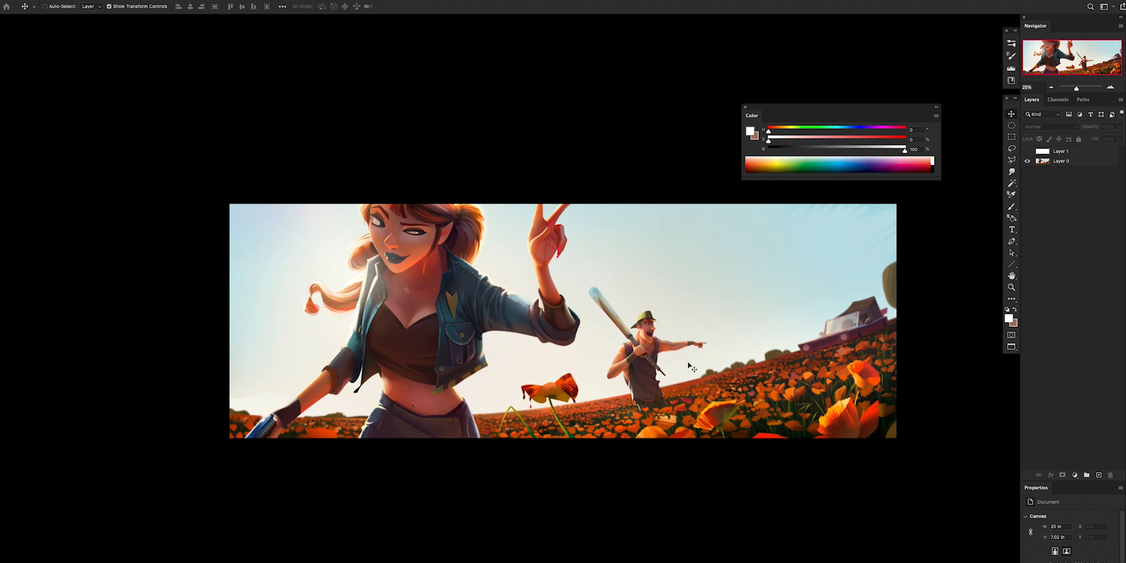
mouse_move(664, 427)
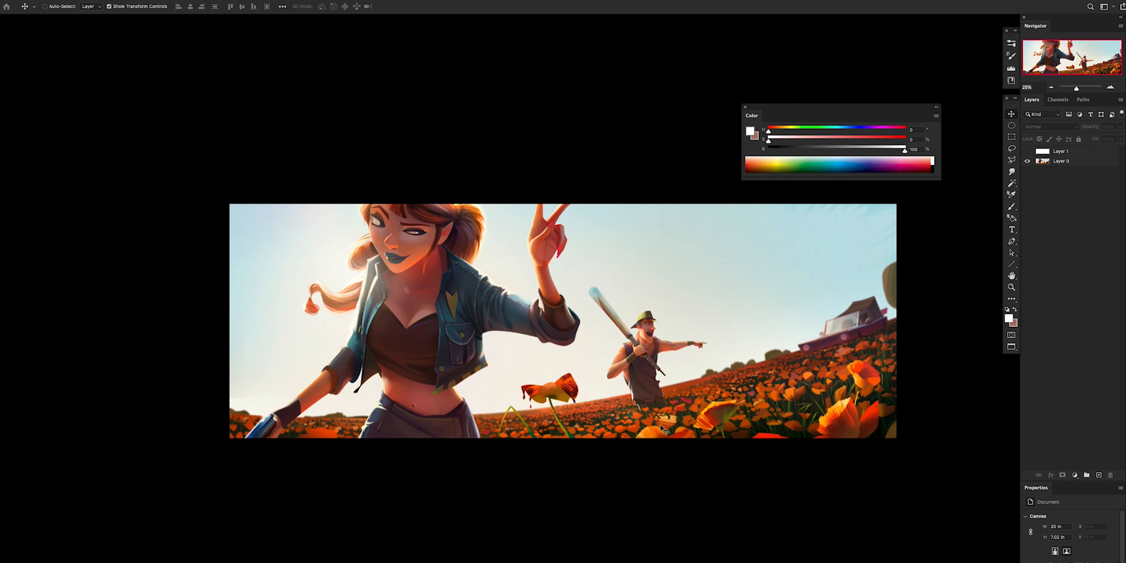